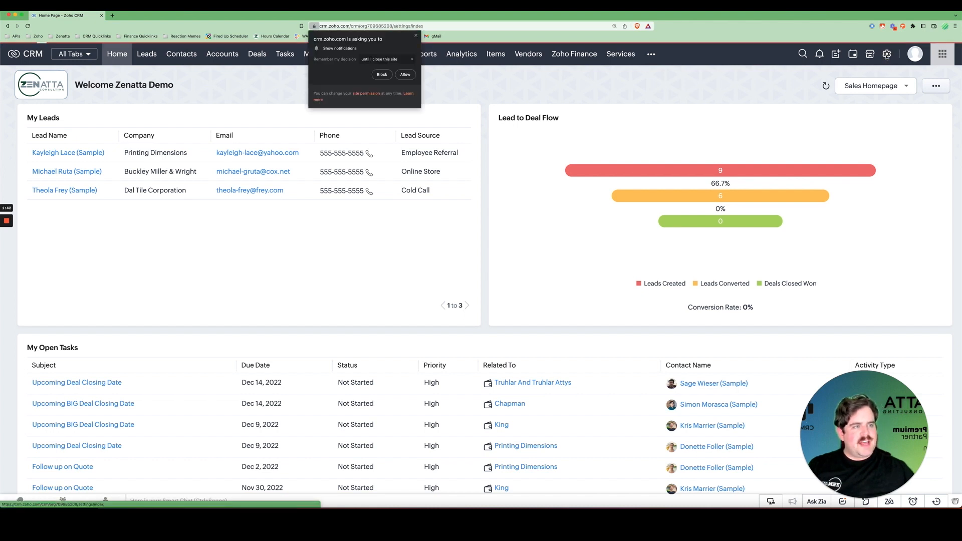
- Go to Setup and open the organization's Functions list under Developer Space
{"action": "left_click", "coordinate": [886, 54]}
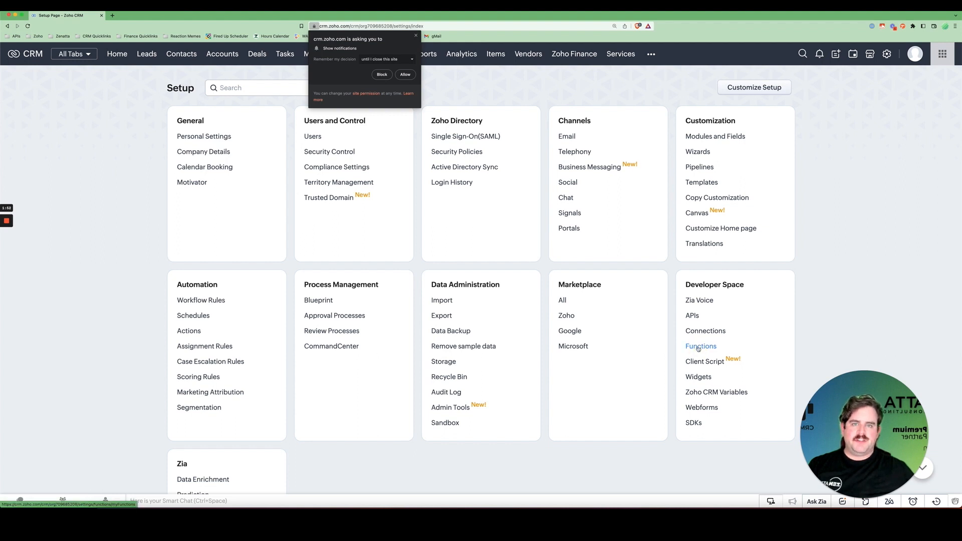
{"action": "left_click", "coordinate": [700, 346]}
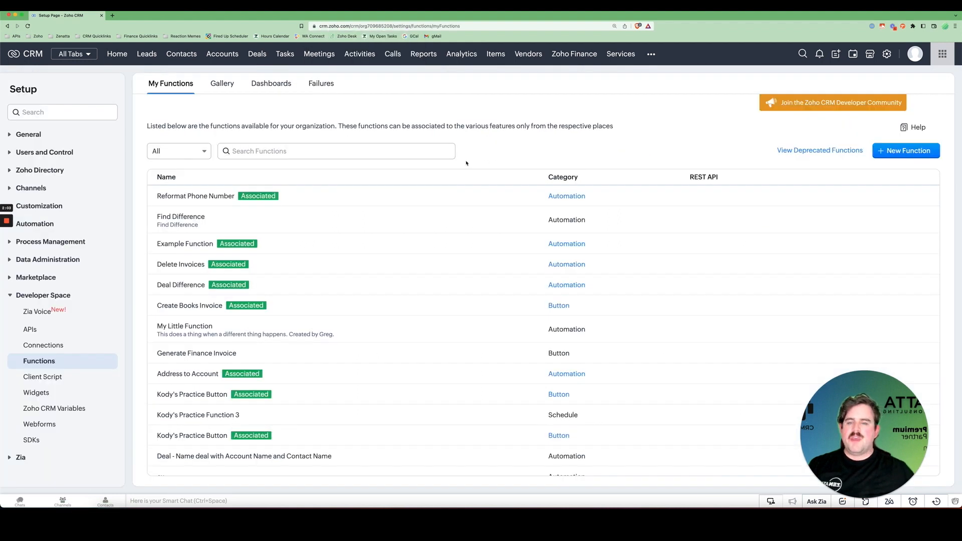
{"action": "mouse_move", "coordinate": [391, 226]}
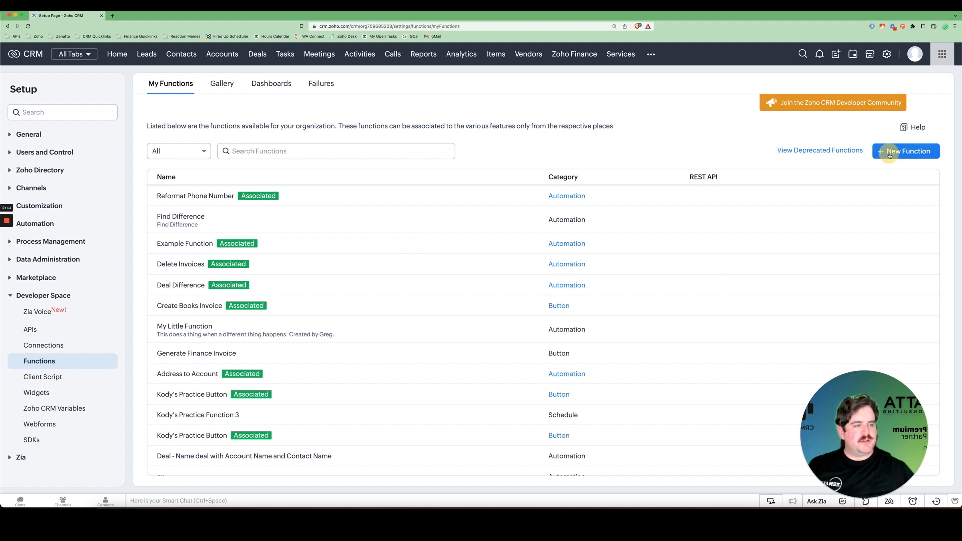
- Start a new function get_a_deal, display name 'Get a Deal Stage', with description and Automation category
{"action": "left_click", "coordinate": [906, 152]}
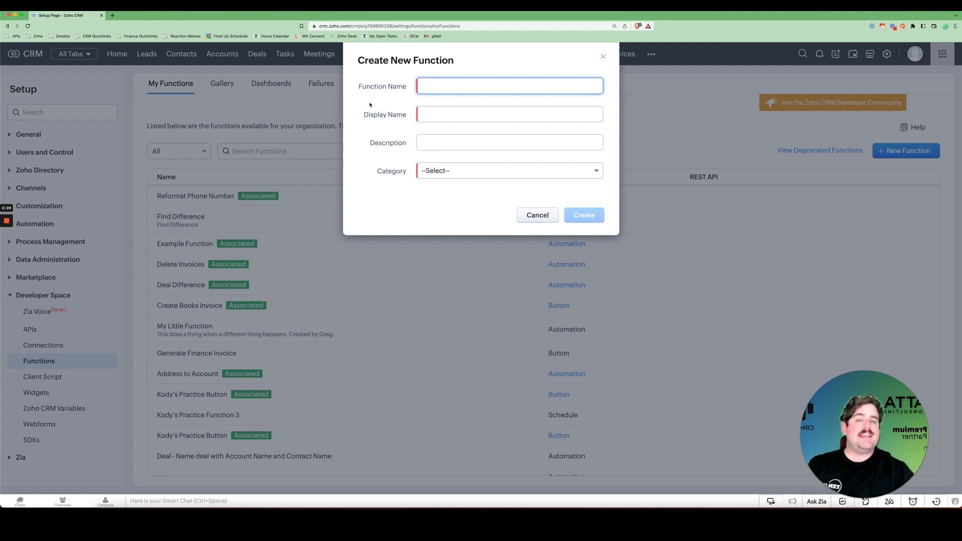
{"action": "type", "text": "get_a_deal_stage"}
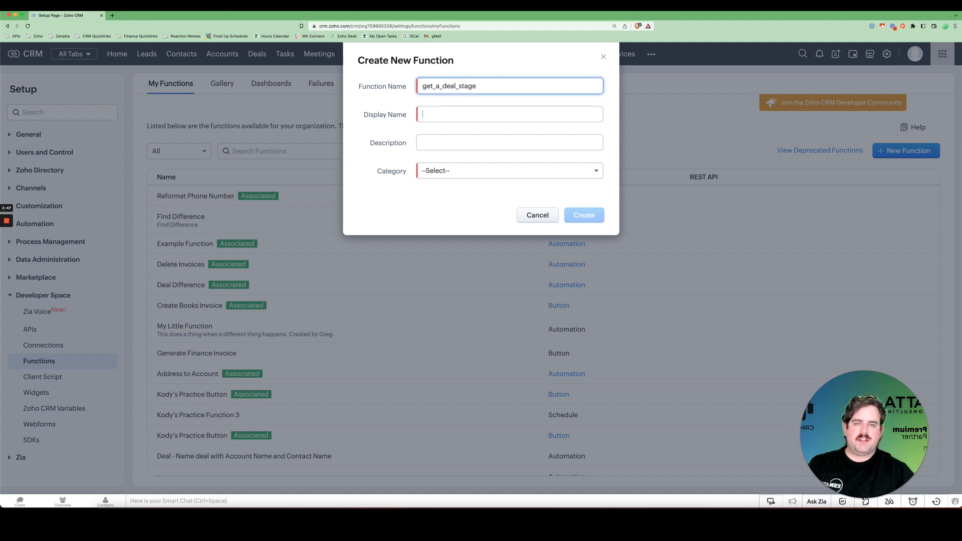
{"action": "left_click", "coordinate": [510, 114]}
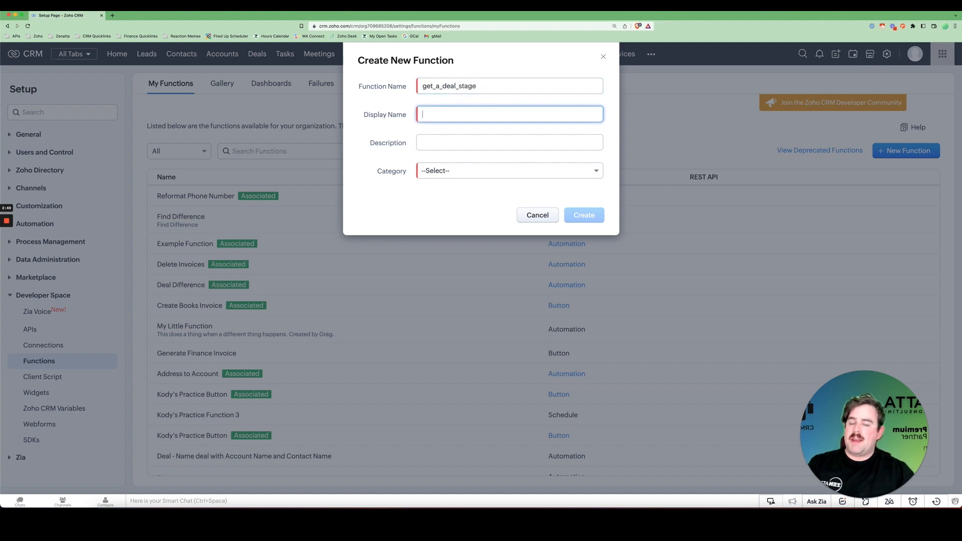
{"action": "type", "text": "Get a Deal Stage"}
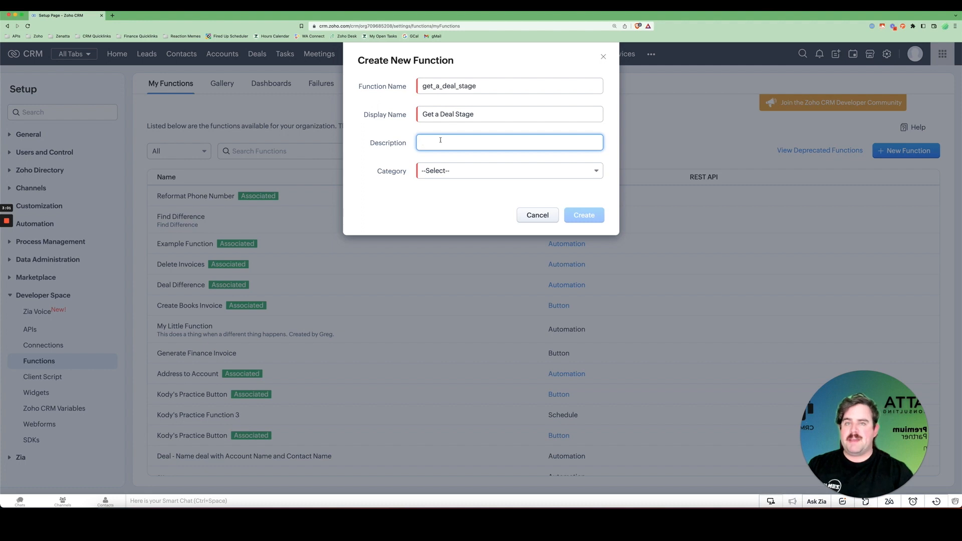
{"action": "left_click", "coordinate": [508, 170]}
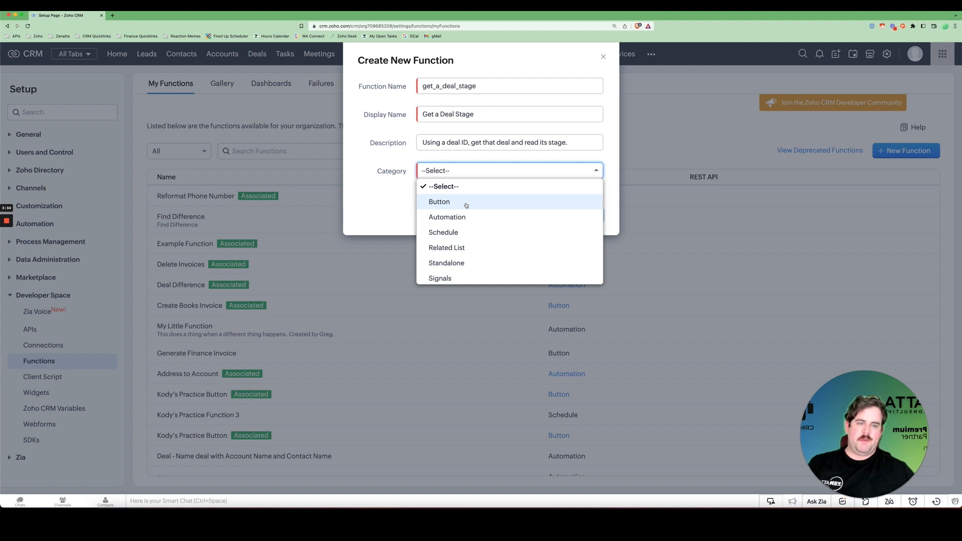
{"action": "mouse_move", "coordinate": [478, 217]}
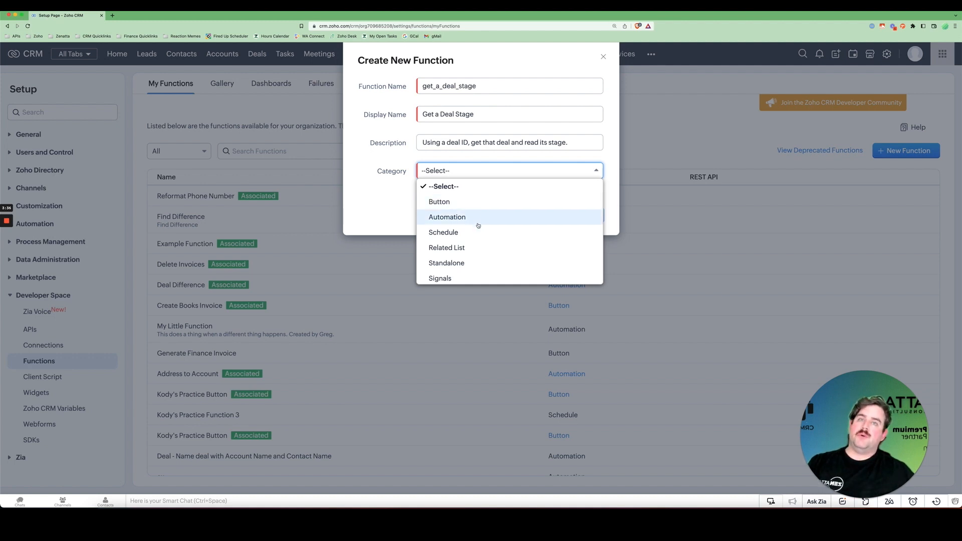
{"action": "mouse_move", "coordinate": [483, 220]}
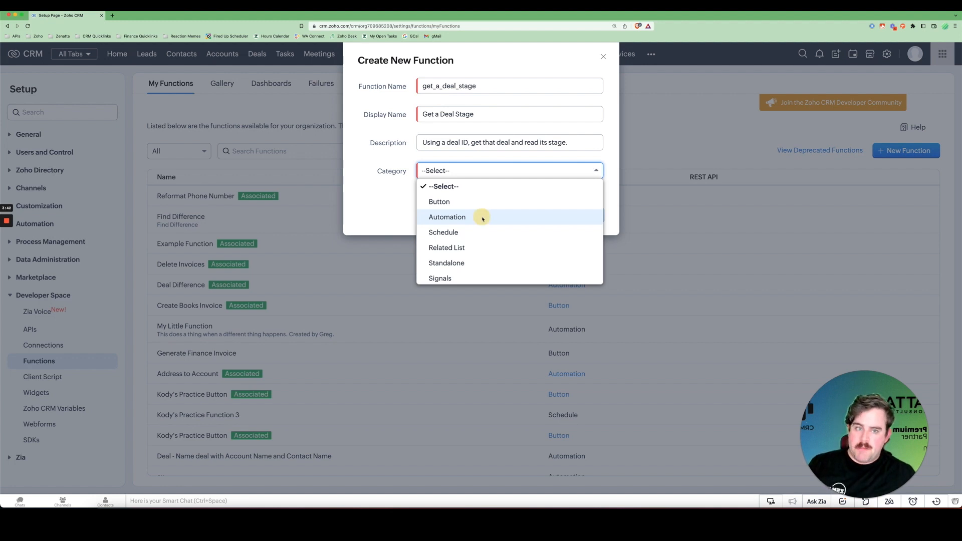
{"action": "left_click", "coordinate": [447, 216]}
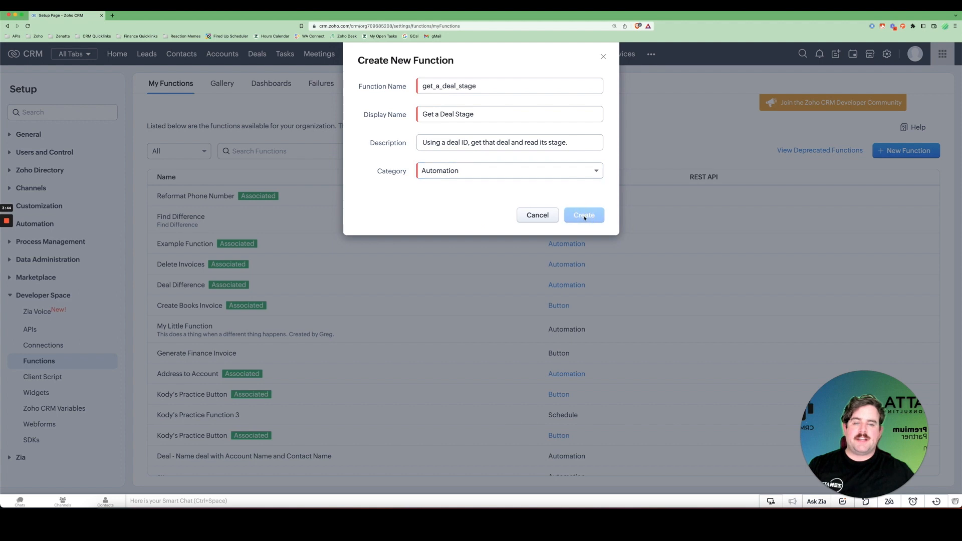
- Create the function and insert a zoho integration task template on the script's first line
{"action": "left_click", "coordinate": [583, 215]}
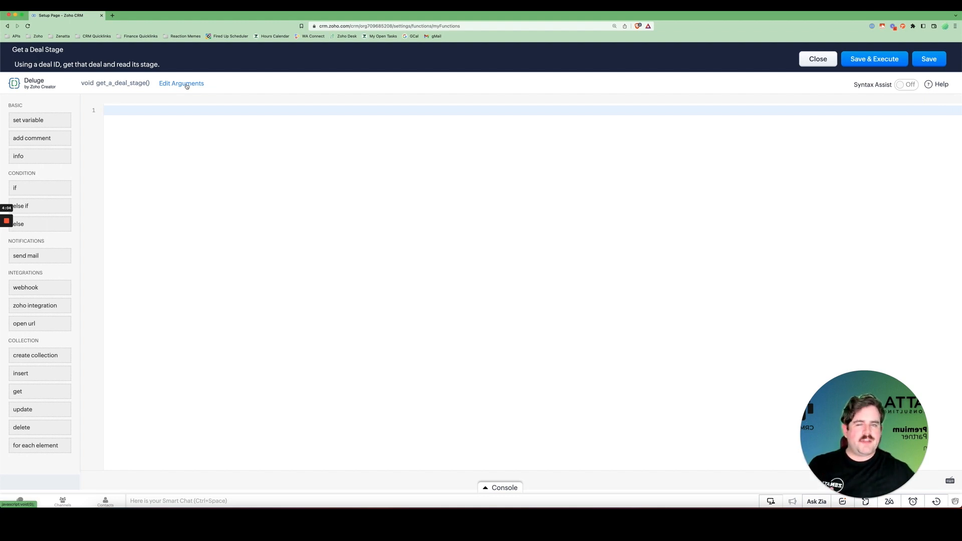
{"action": "mouse_move", "coordinate": [170, 145]}
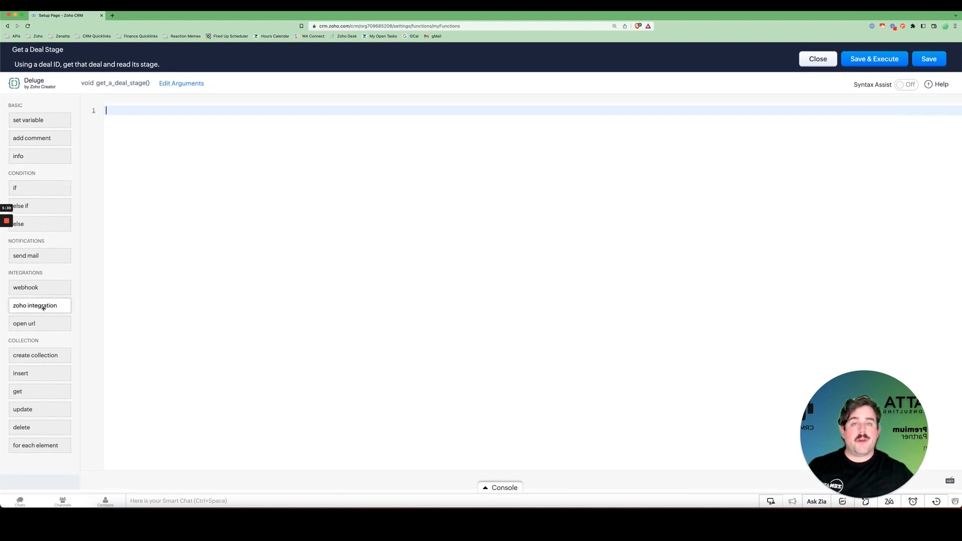
{"action": "left_click", "coordinate": [35, 306]}
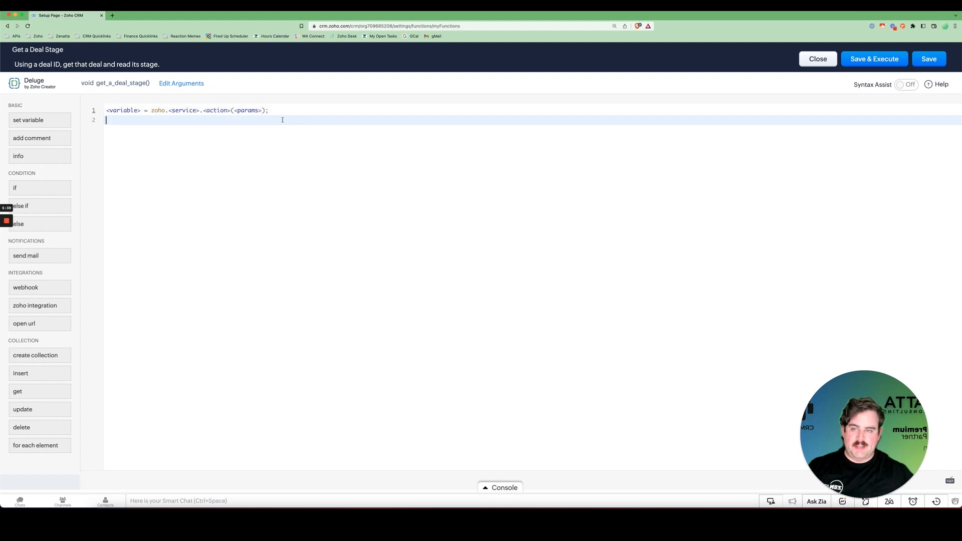
{"action": "type", "text": "zoho"}
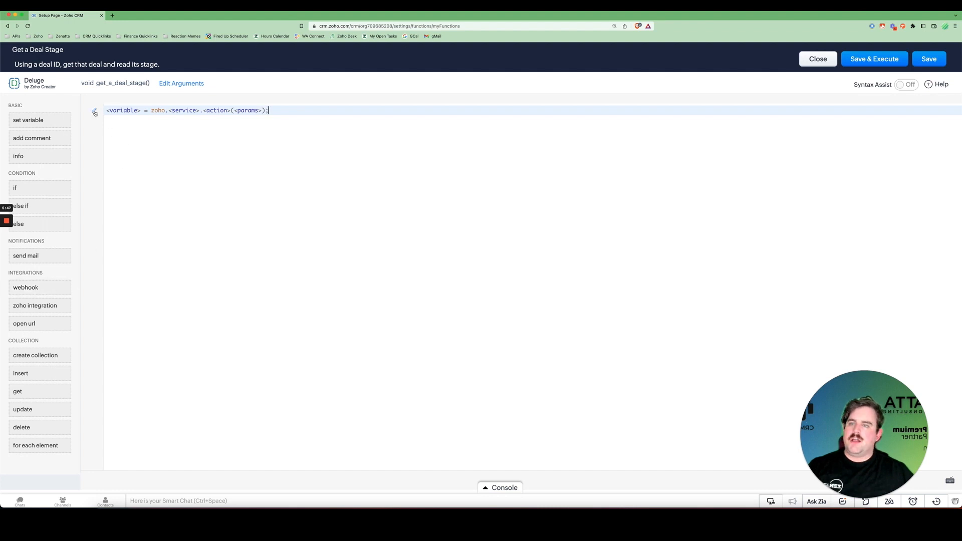
- Configure the integration task with response variable deal, service Zoho crm and function getRecordById
{"action": "left_click", "coordinate": [35, 305]}
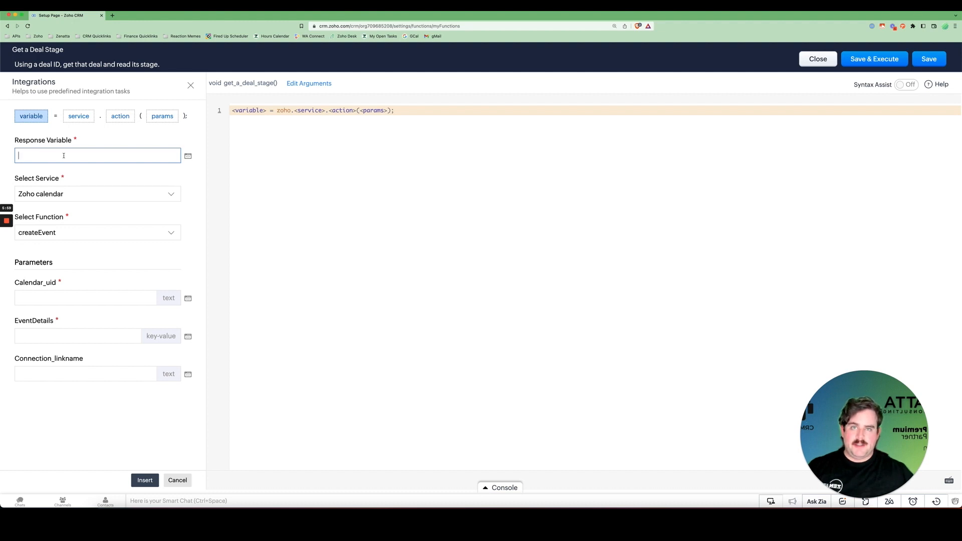
{"action": "type", "text": "d"}
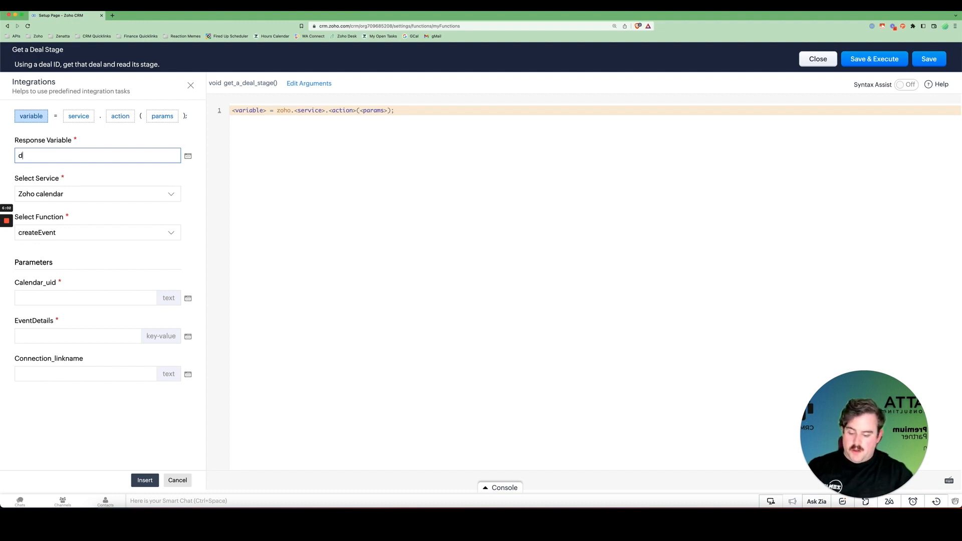
{"action": "type", "text": "eal"}
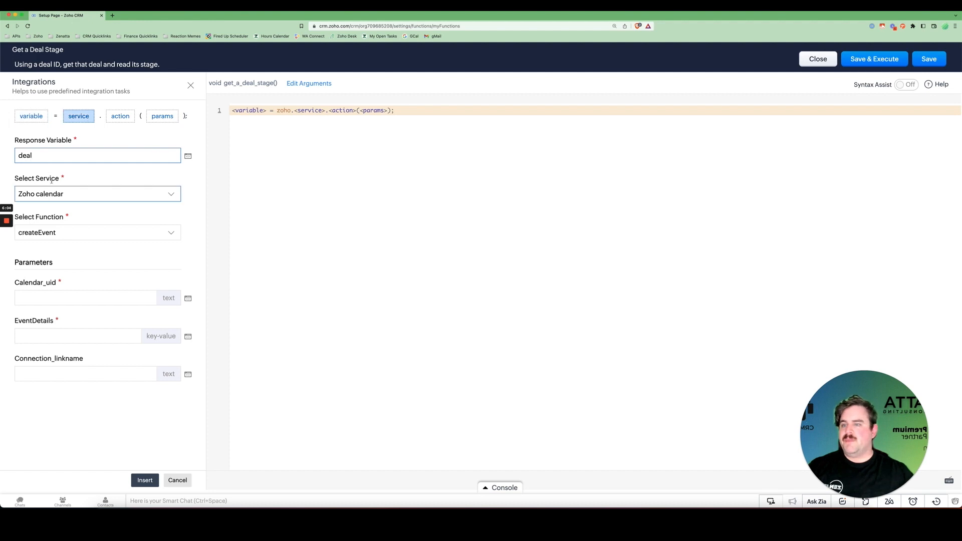
{"action": "left_click", "coordinate": [97, 194]}
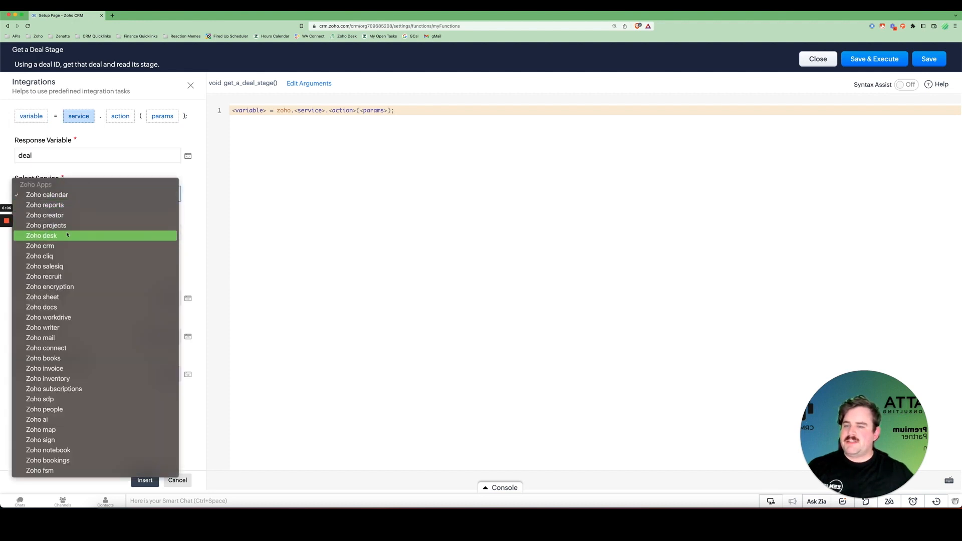
{"action": "left_click", "coordinate": [47, 194]}
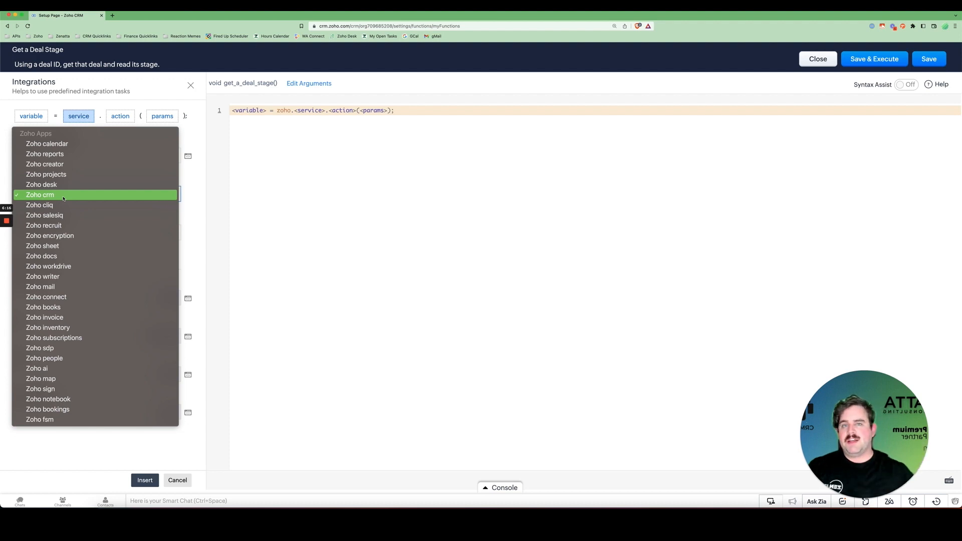
{"action": "left_click", "coordinate": [39, 194]}
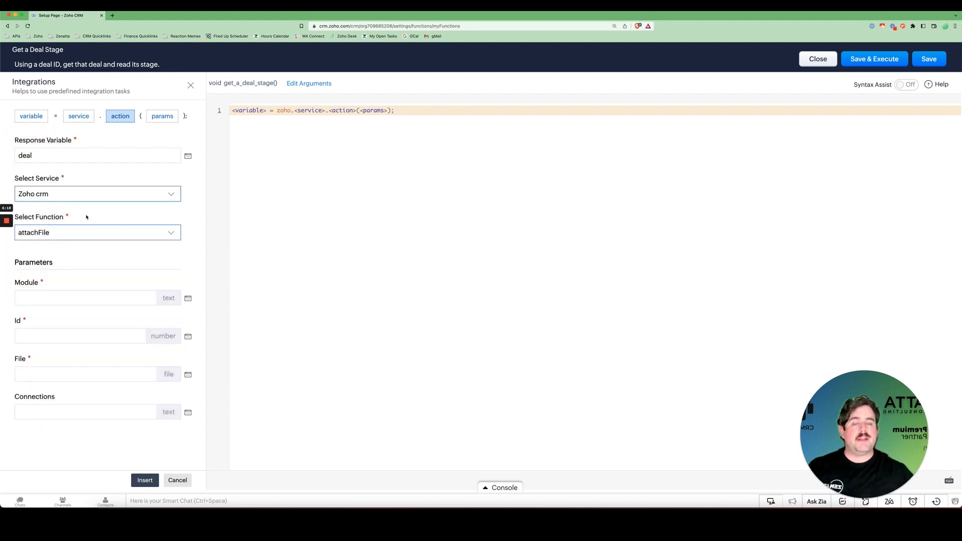
{"action": "left_click", "coordinate": [97, 233]}
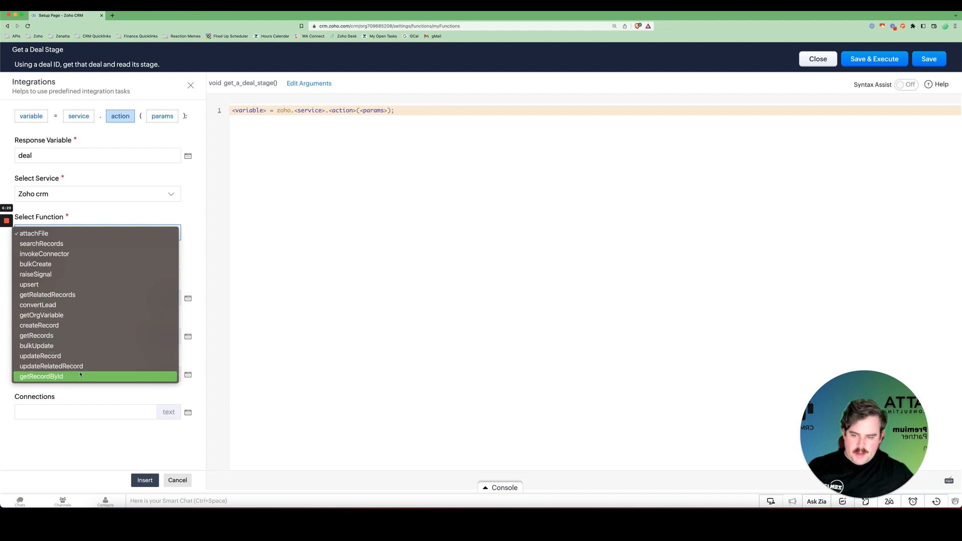
{"action": "left_click", "coordinate": [41, 376]}
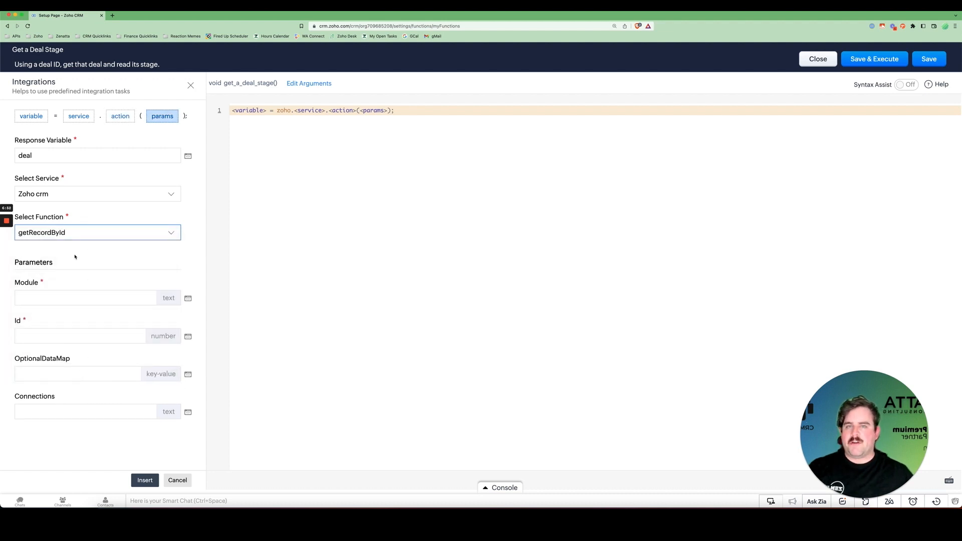
{"action": "mouse_move", "coordinate": [299, 345]}
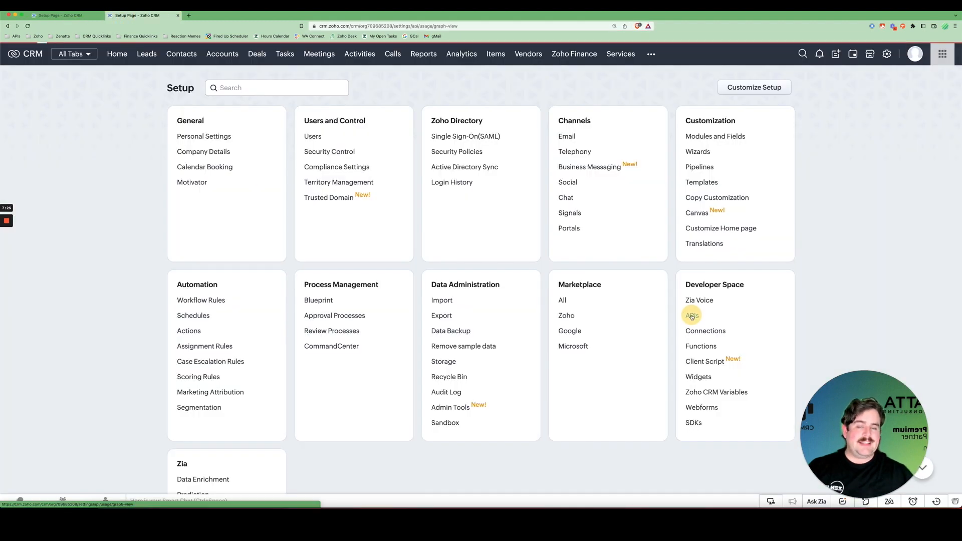
- Find the Deals module's API name on the Developer Space API names list
{"action": "left_click", "coordinate": [692, 316]}
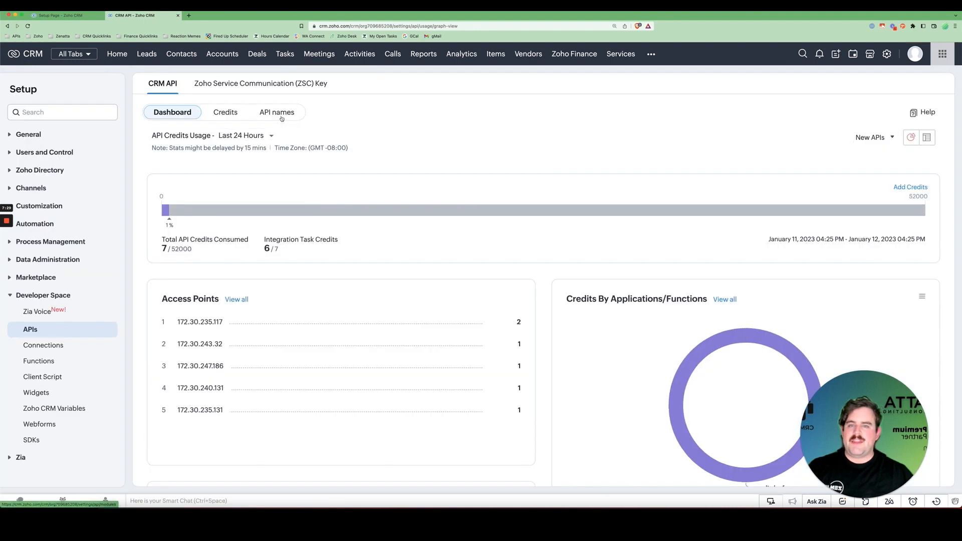
{"action": "left_click", "coordinate": [277, 112]}
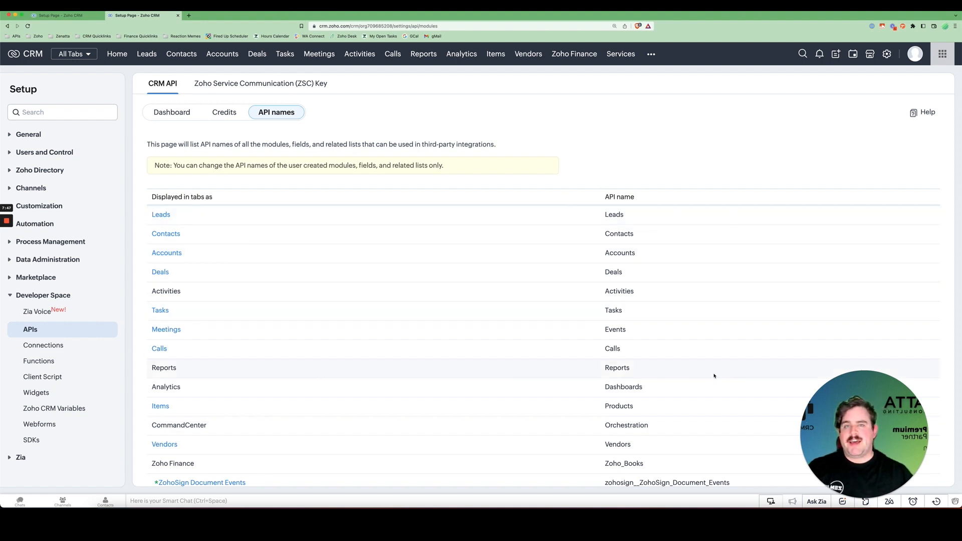
{"action": "mouse_move", "coordinate": [550, 213]}
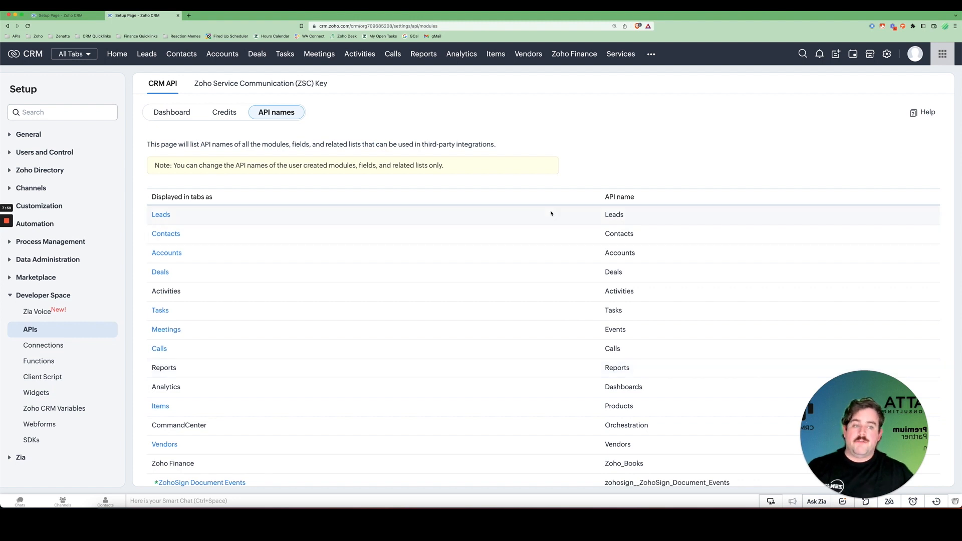
{"action": "mouse_move", "coordinate": [529, 215]}
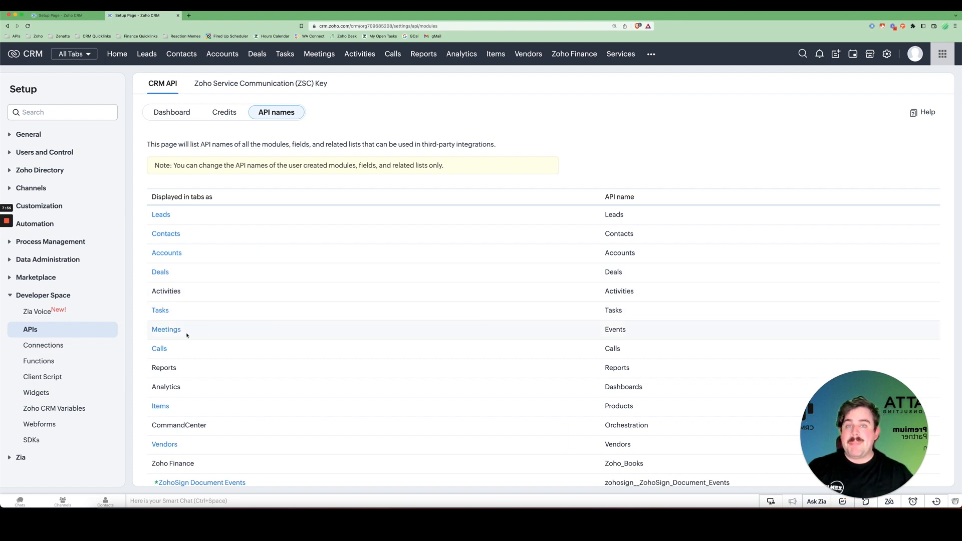
{"action": "mouse_move", "coordinate": [611, 335]}
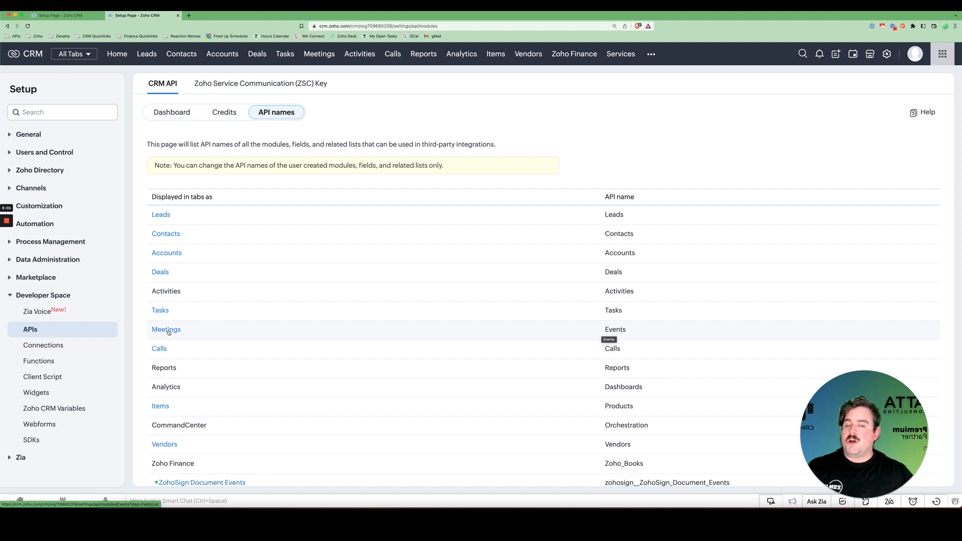
{"action": "mouse_move", "coordinate": [549, 330]}
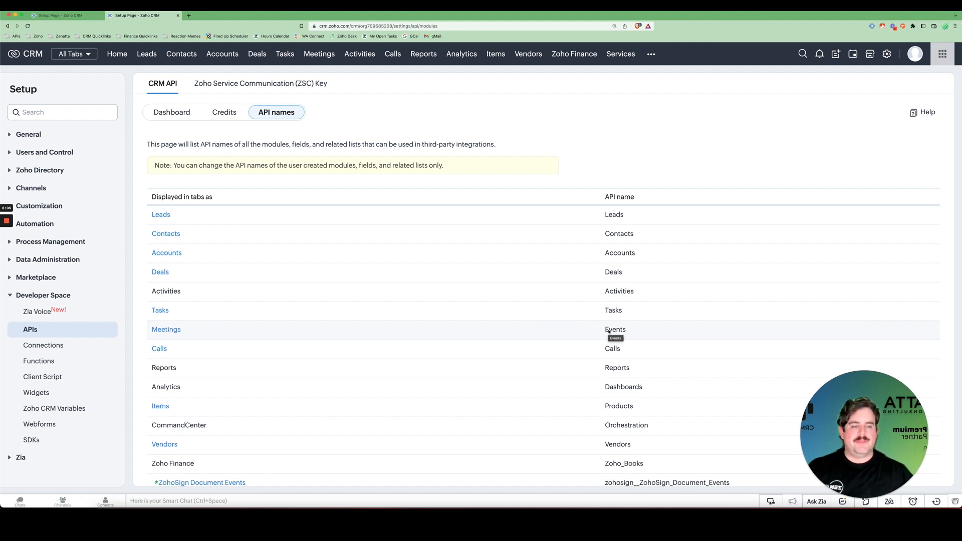
{"action": "mouse_move", "coordinate": [605, 272]}
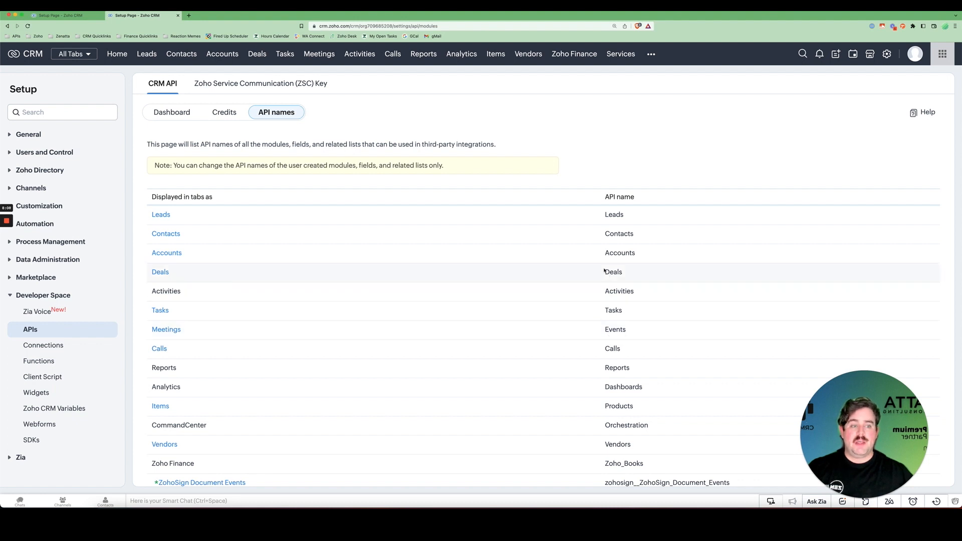
{"action": "double_click", "coordinate": [614, 271]}
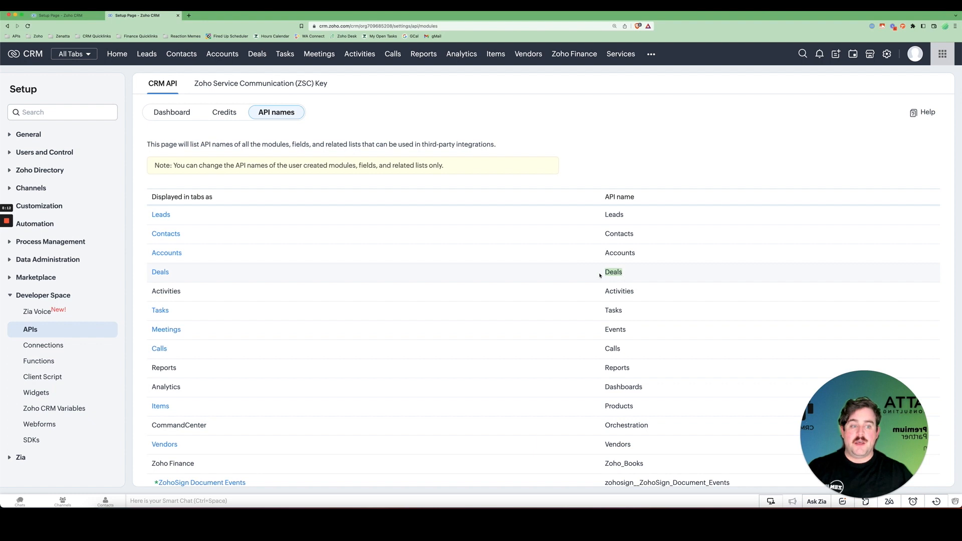
{"action": "mouse_move", "coordinate": [647, 277]}
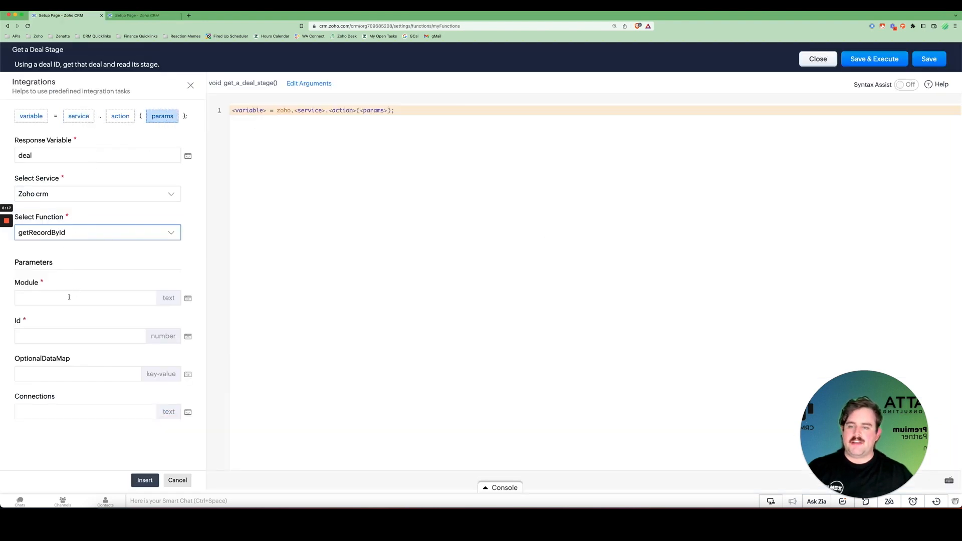
- Set the task's Module parameter to "Deals" in quotes and return to the API names tab
{"action": "type", "text": "Deals"}
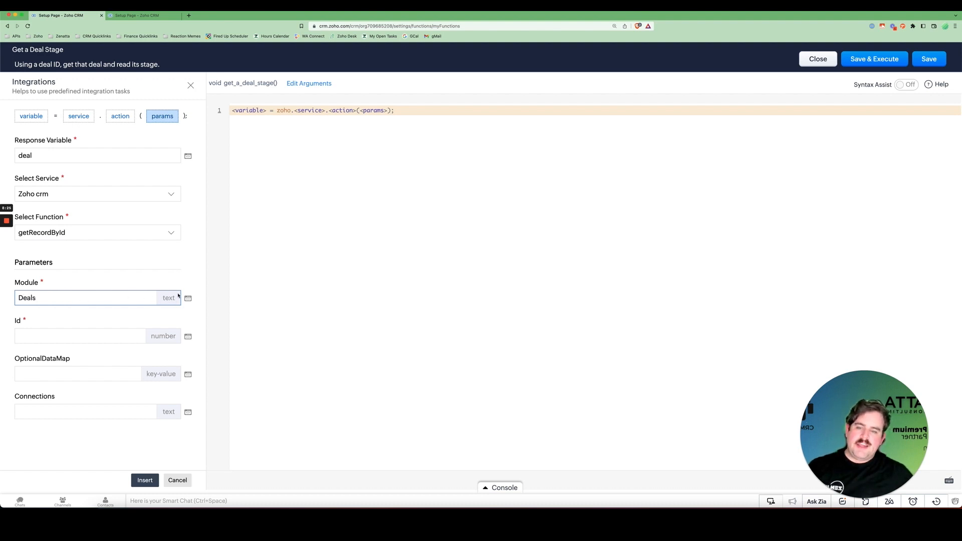
{"action": "left_click", "coordinate": [86, 298]}
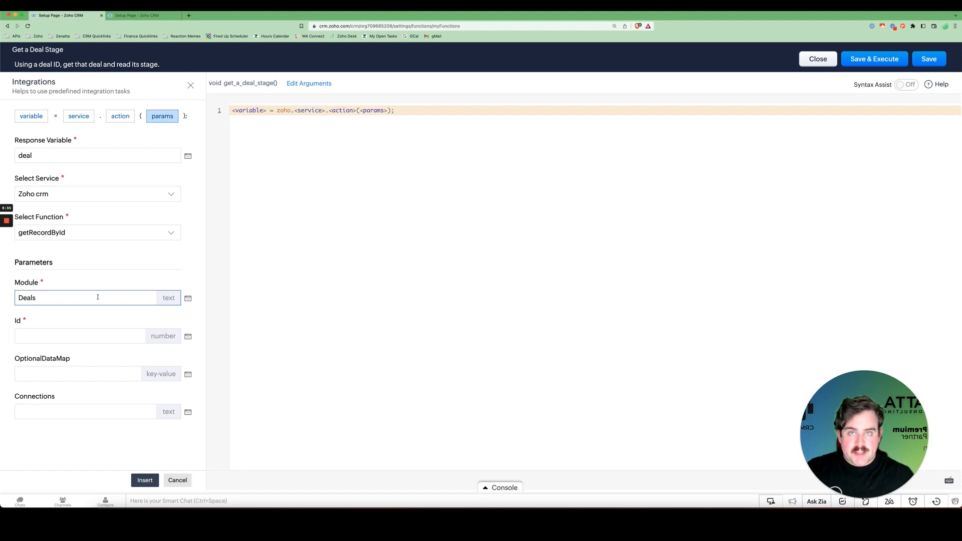
{"action": "type", "text": "\""}
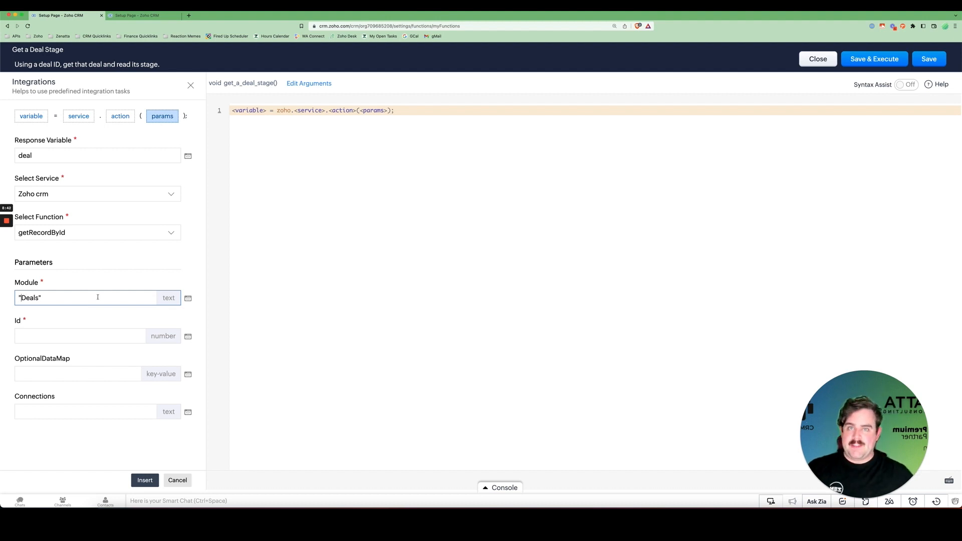
{"action": "left_click", "coordinate": [80, 336]}
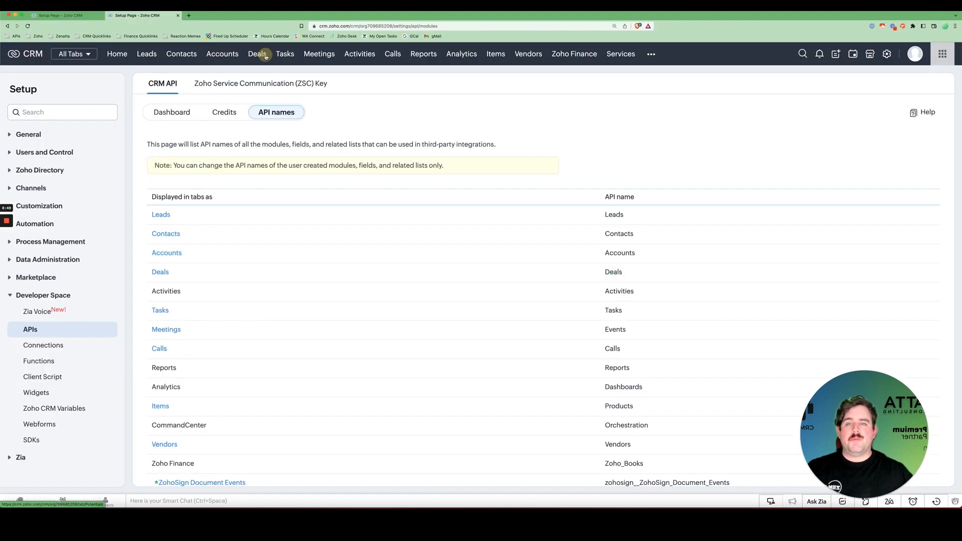
- Go to the Deals module to find a deal whose ID to copy
{"action": "left_click", "coordinate": [258, 54]}
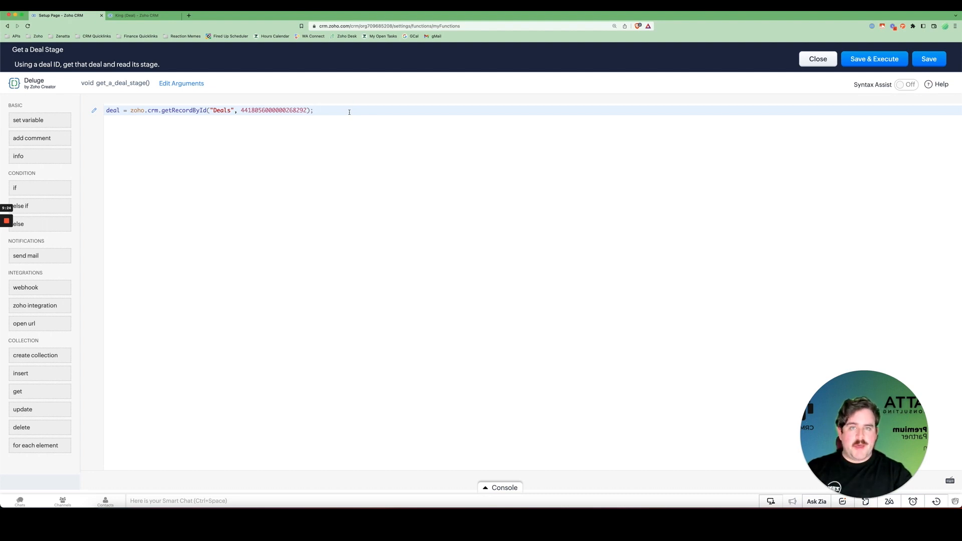
{"action": "type", "text": "deal ="}
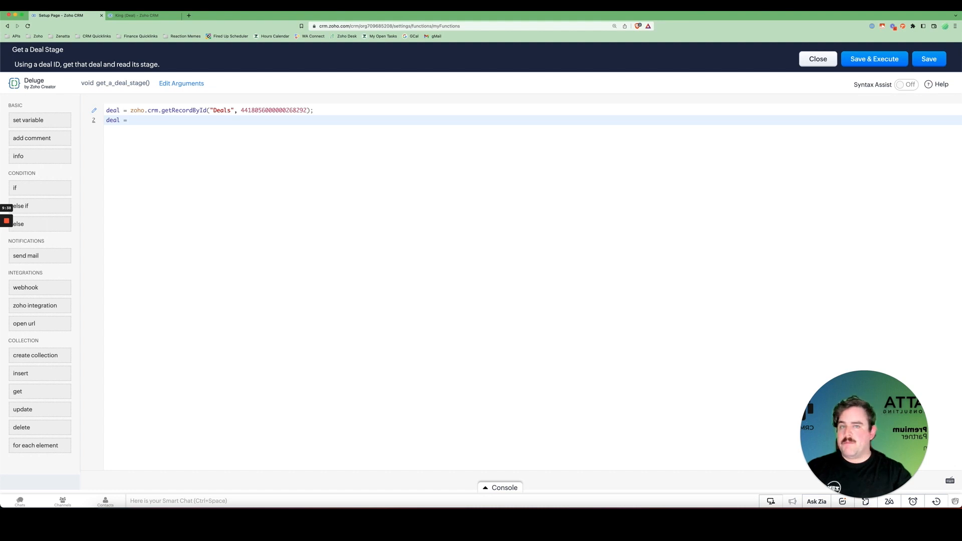
{"action": "type", "text": "zoho"}
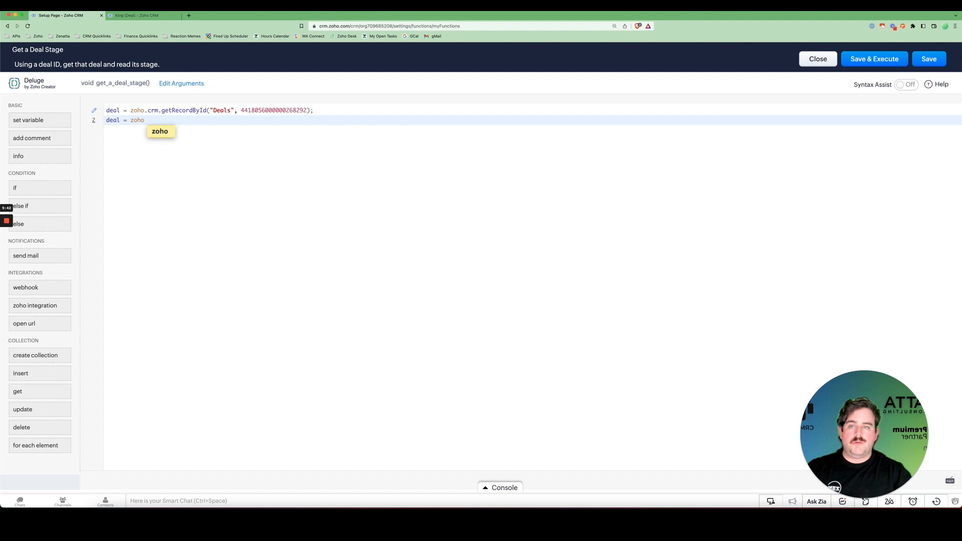
{"action": "type", "text": "."}
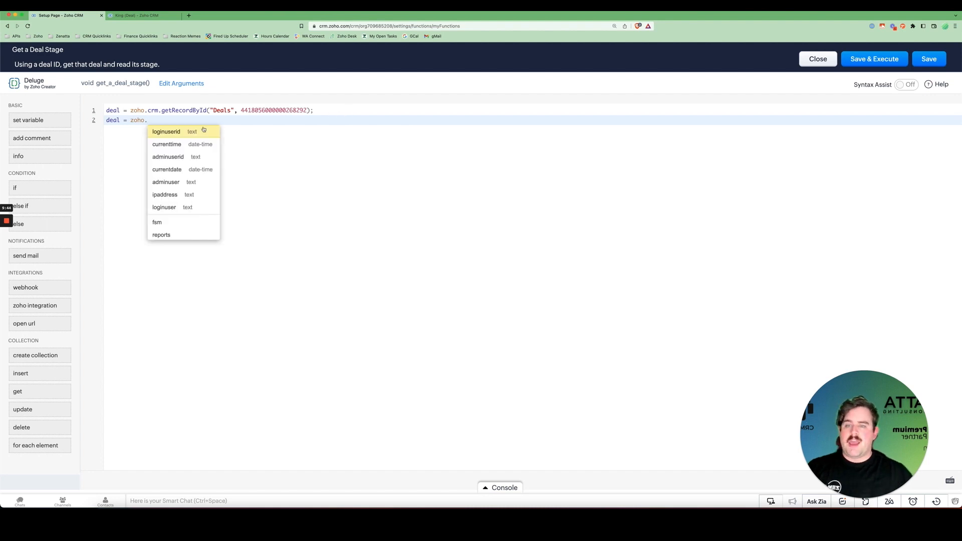
{"action": "mouse_move", "coordinate": [179, 194]}
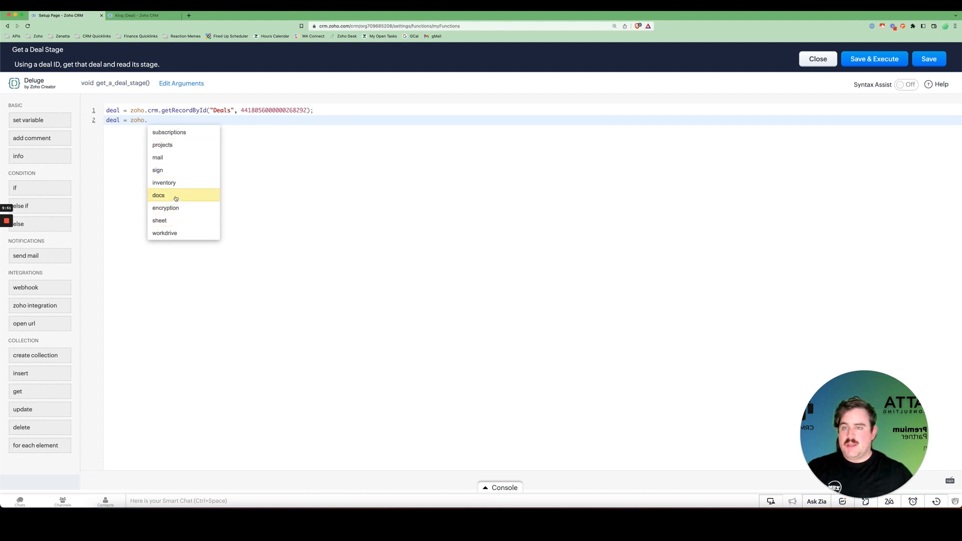
{"action": "type", "text": "crm"}
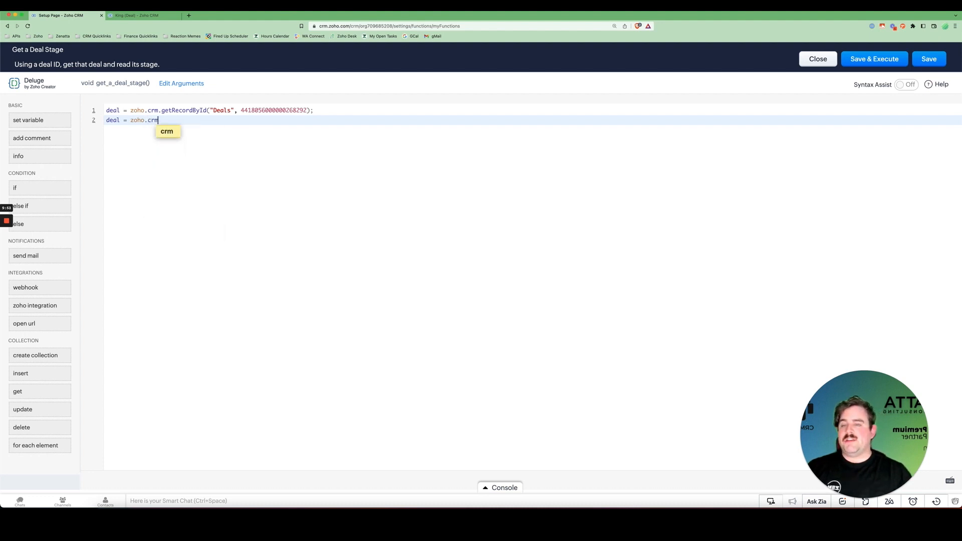
{"action": "type", "text": "."}
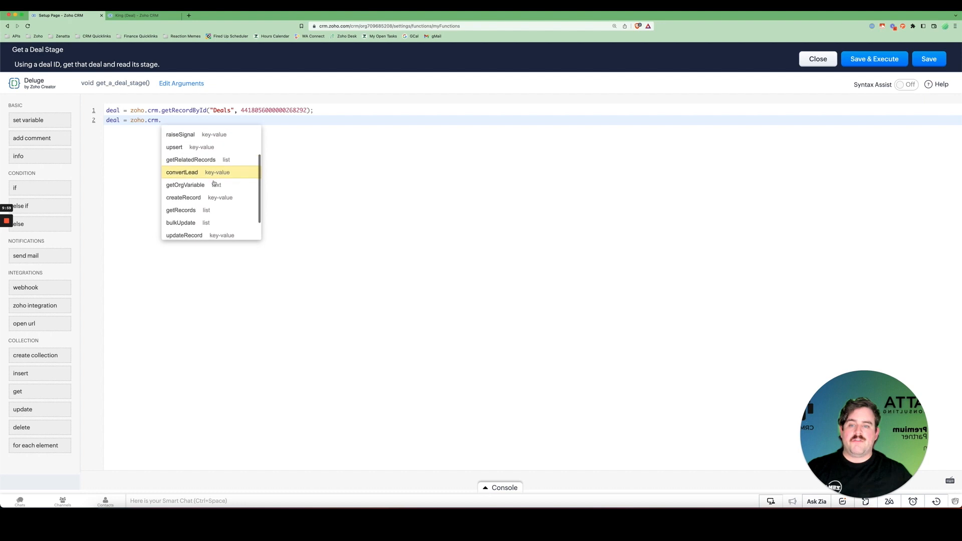
{"action": "scroll", "scroll_direction": "down", "scroll_amount": 3}
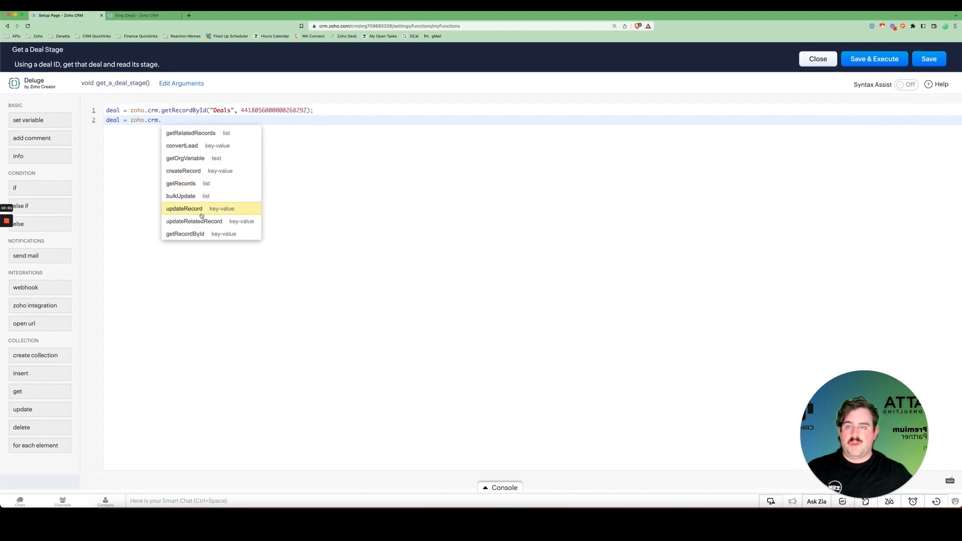
{"action": "left_click", "coordinate": [185, 234]}
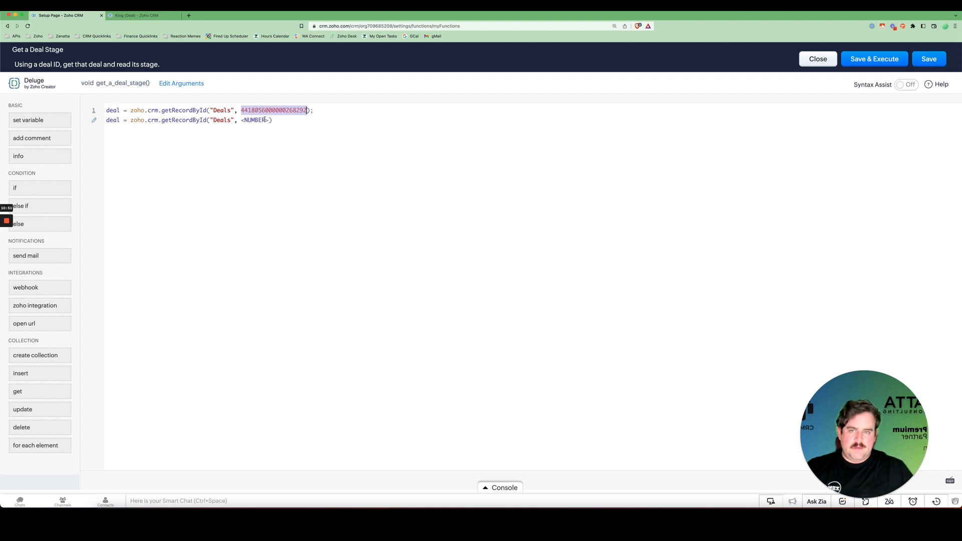
{"action": "left_click", "coordinate": [255, 119]}
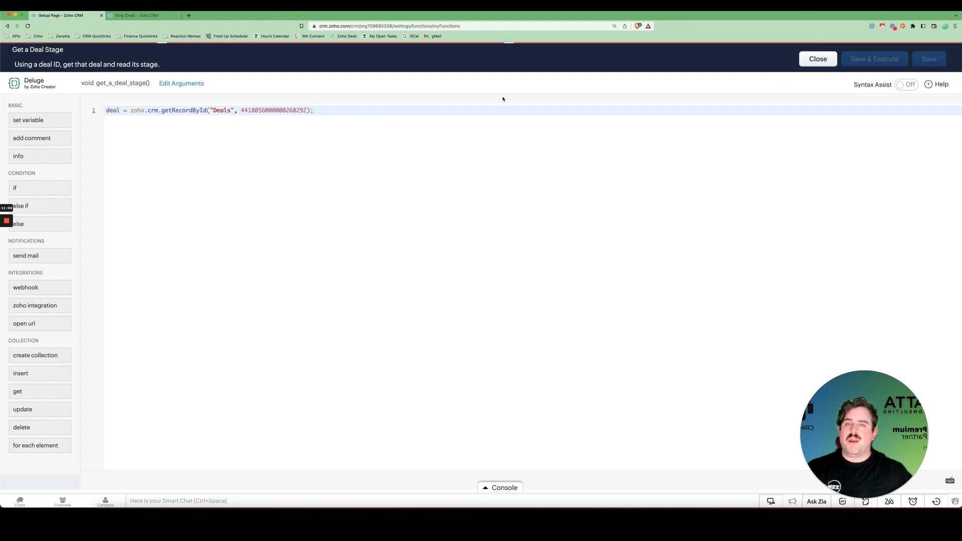
- Save and execute get_a_deal_stage and check the console reports success
{"action": "left_click", "coordinate": [874, 58]}
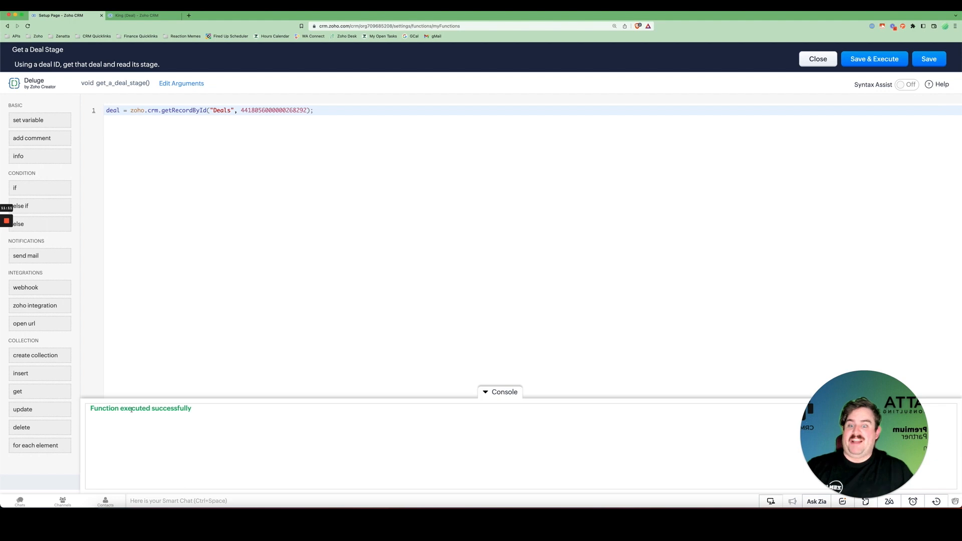
{"action": "mouse_move", "coordinate": [150, 378]}
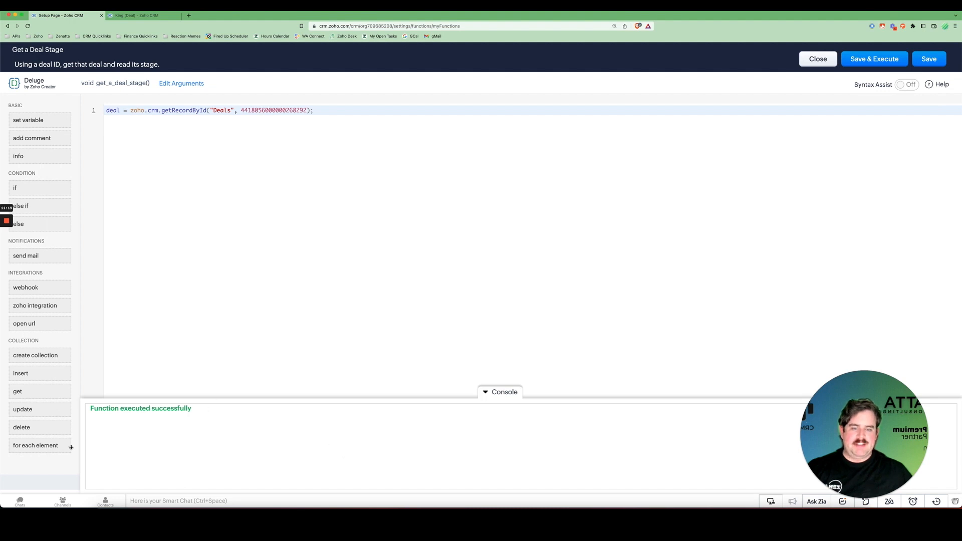
{"action": "mouse_move", "coordinate": [139, 374]}
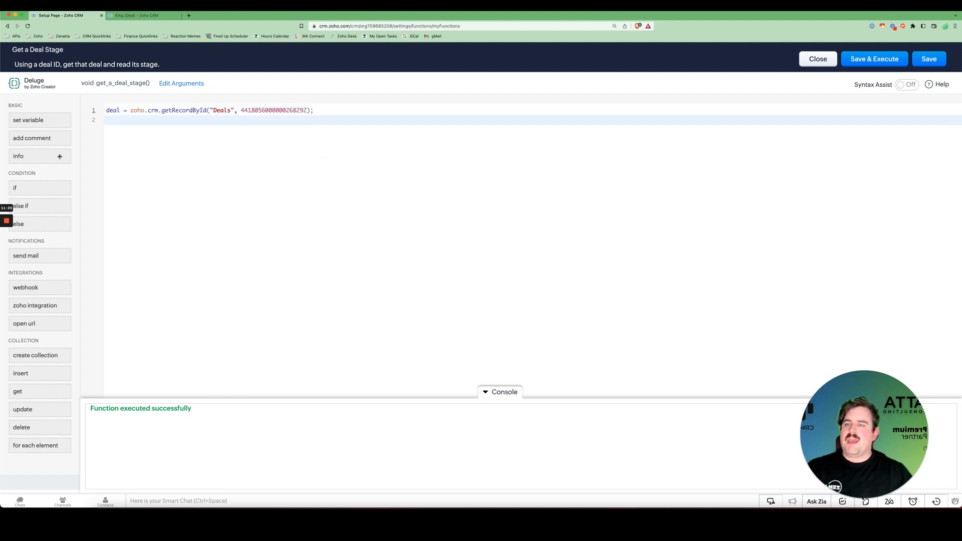
- Add an info statement with the missing semicolon, run it, then change it to info deal;
{"action": "left_click", "coordinate": [18, 157]}
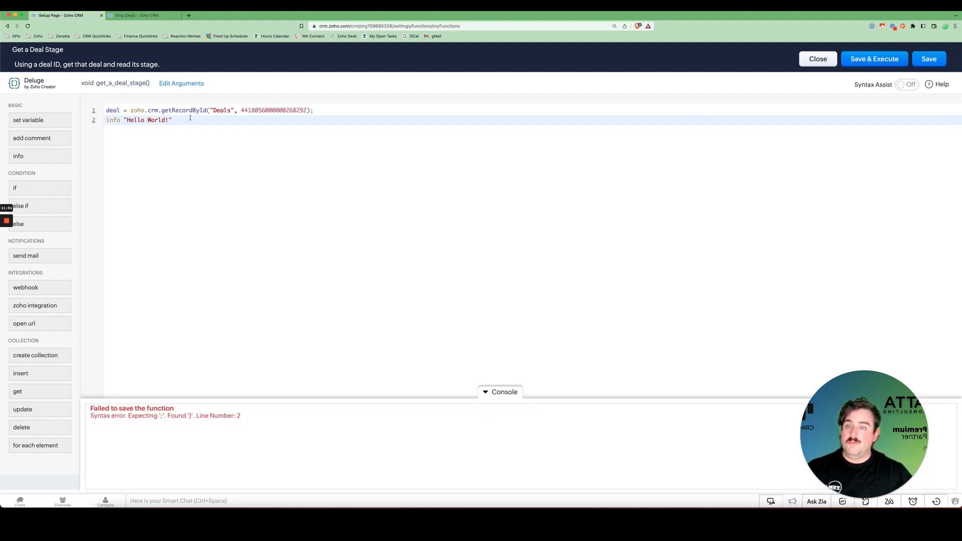
{"action": "type", "text": ";"}
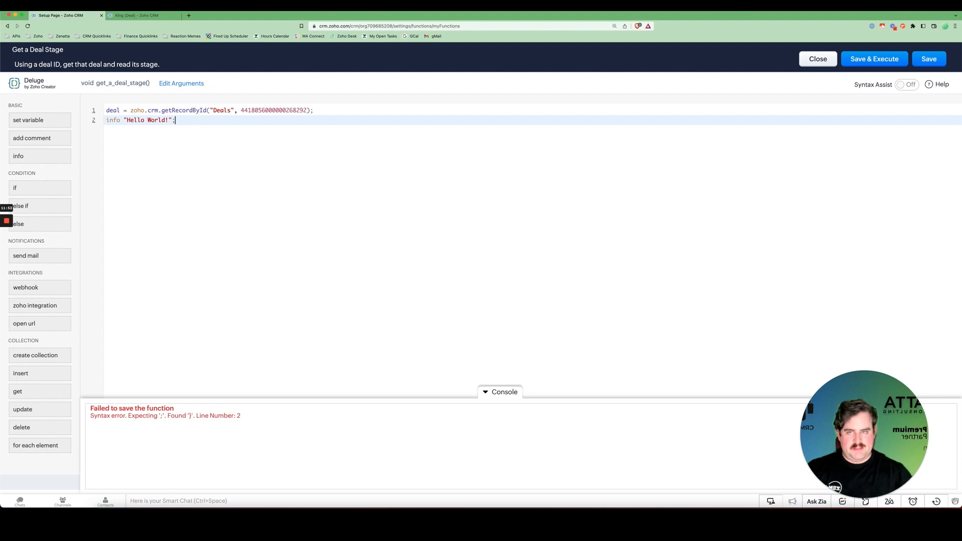
{"action": "left_click", "coordinate": [874, 58]}
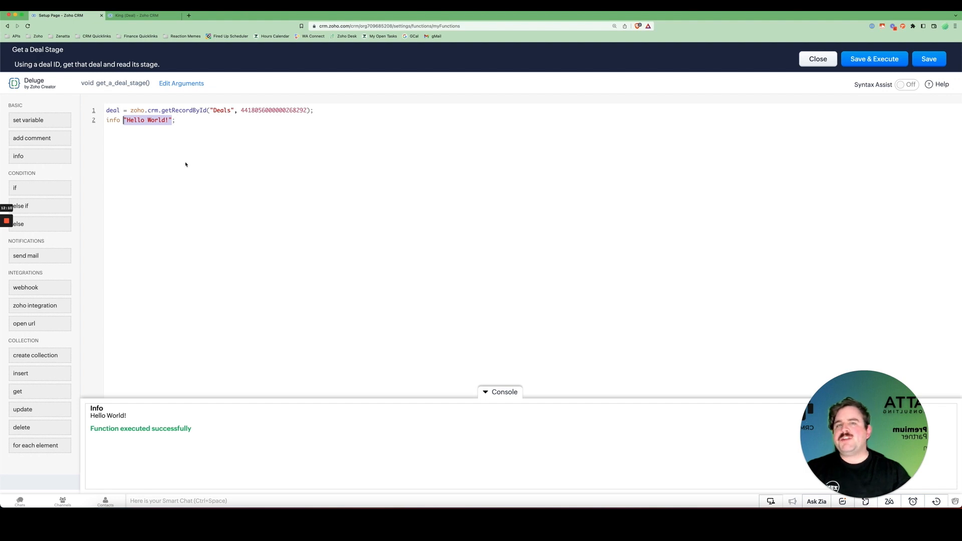
{"action": "type", "text": "deal;"}
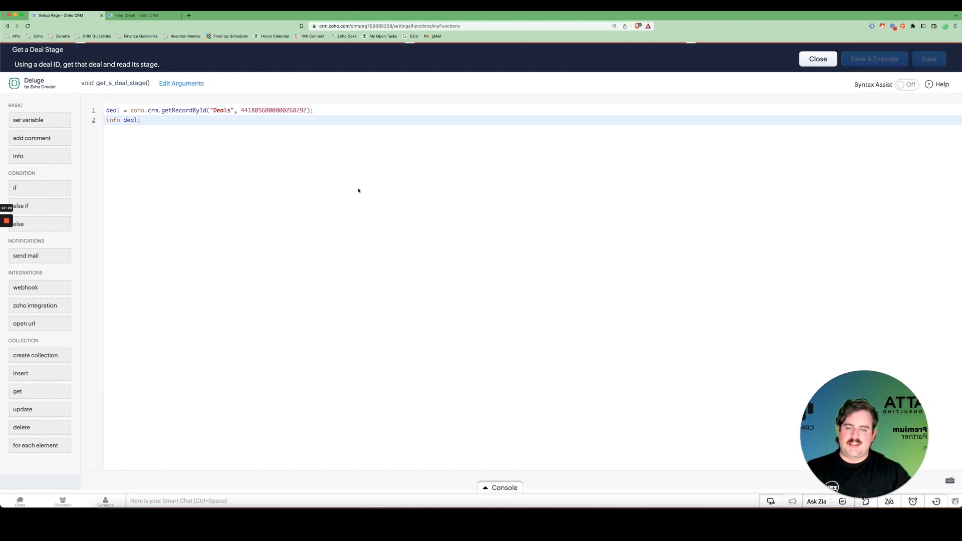
- Run the function to print the full deal record in the console, then start a new browser tab
{"action": "left_click", "coordinate": [875, 59]}
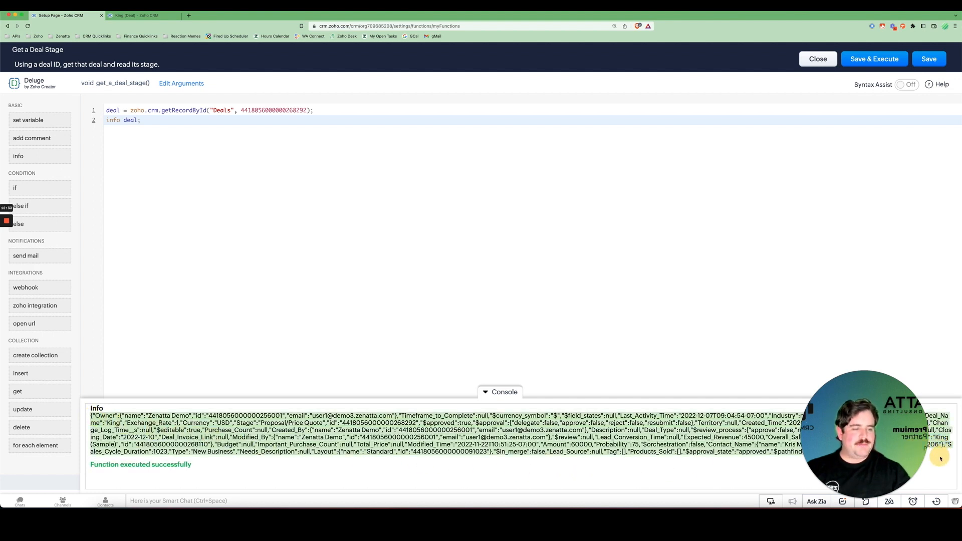
{"action": "mouse_move", "coordinate": [387, 261]}
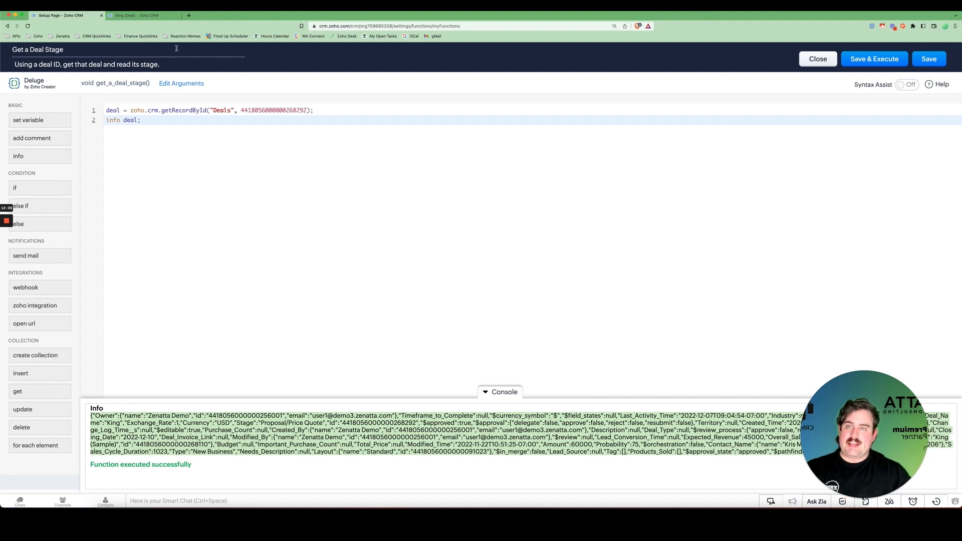
{"action": "left_click", "coordinate": [265, 15]}
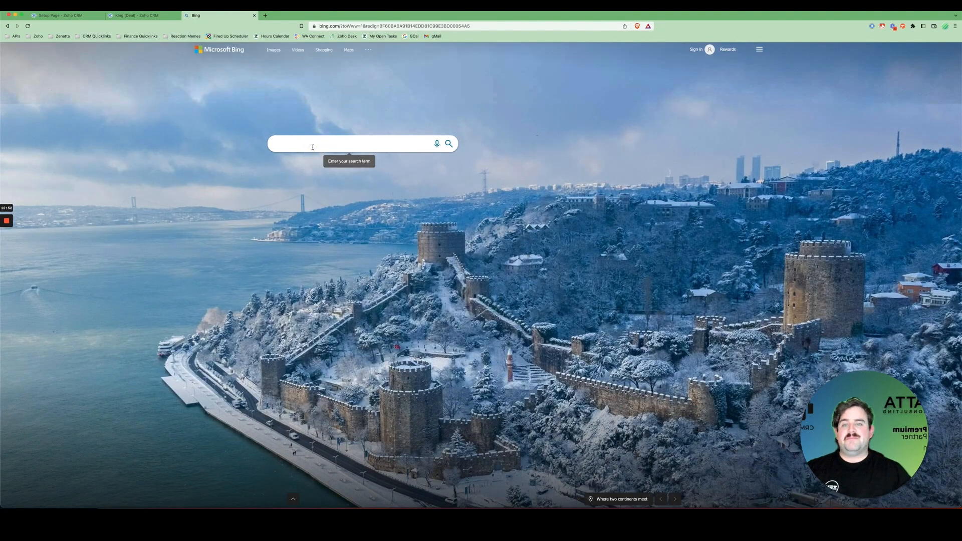
- Search Bing for 'json viewer' and go to the jsonviewer.com result
{"action": "left_click", "coordinate": [350, 144]}
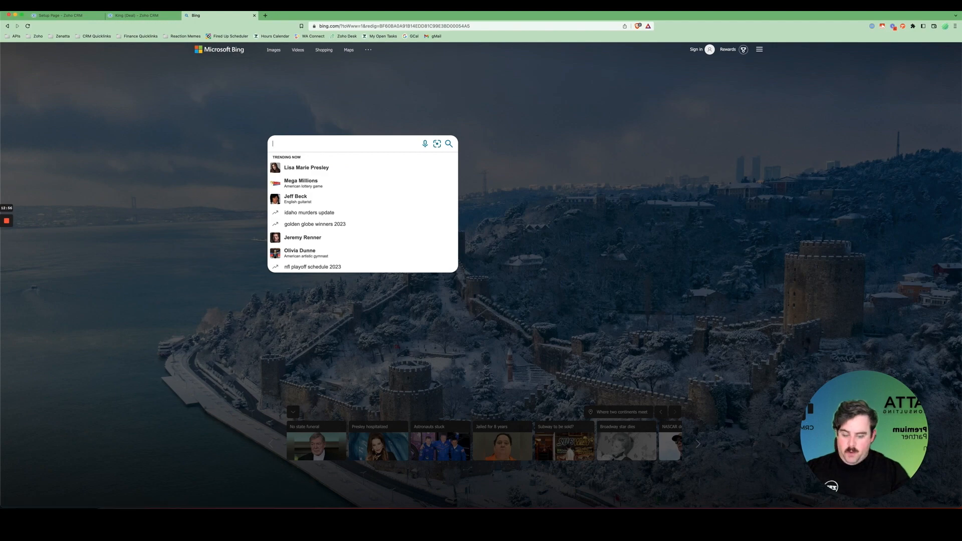
{"action": "type", "text": "json viewer"}
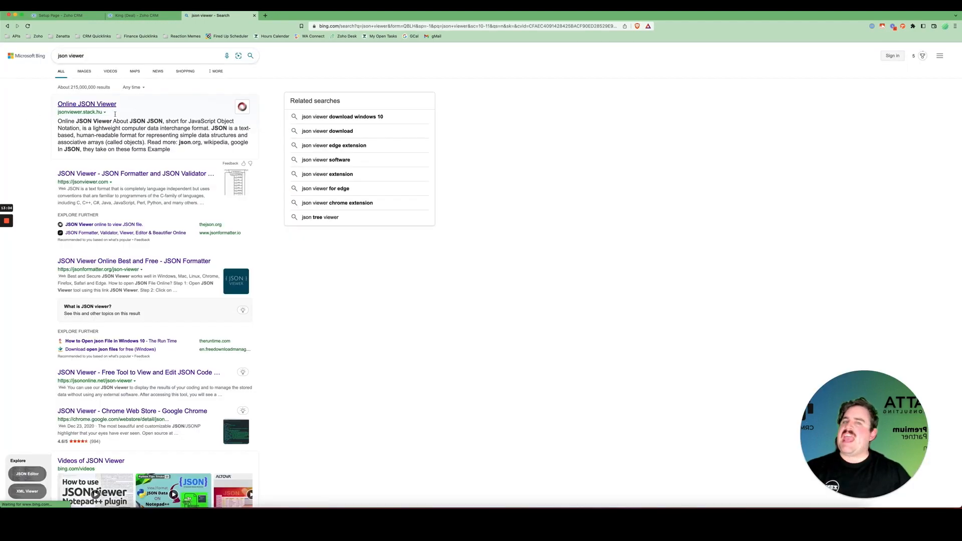
{"action": "mouse_move", "coordinate": [232, 286]}
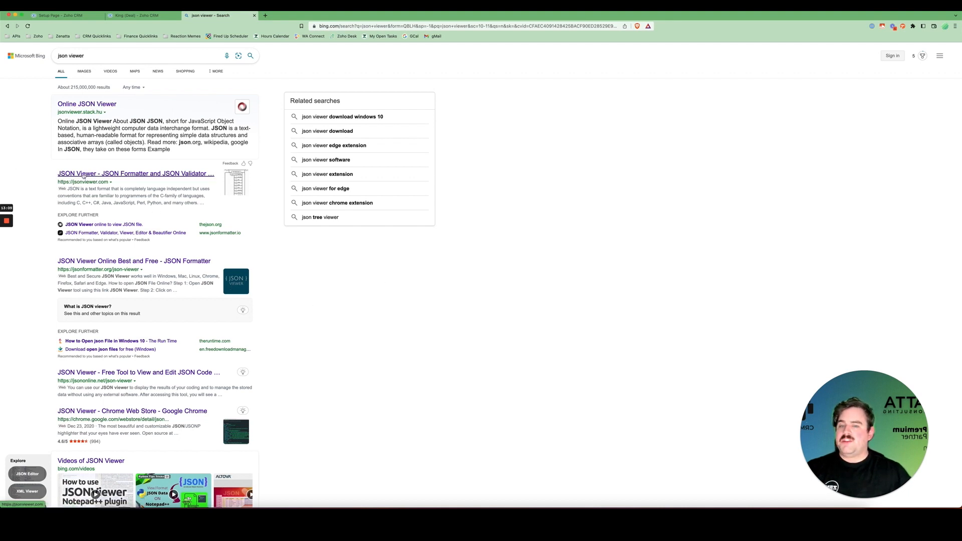
{"action": "left_click", "coordinate": [136, 174]}
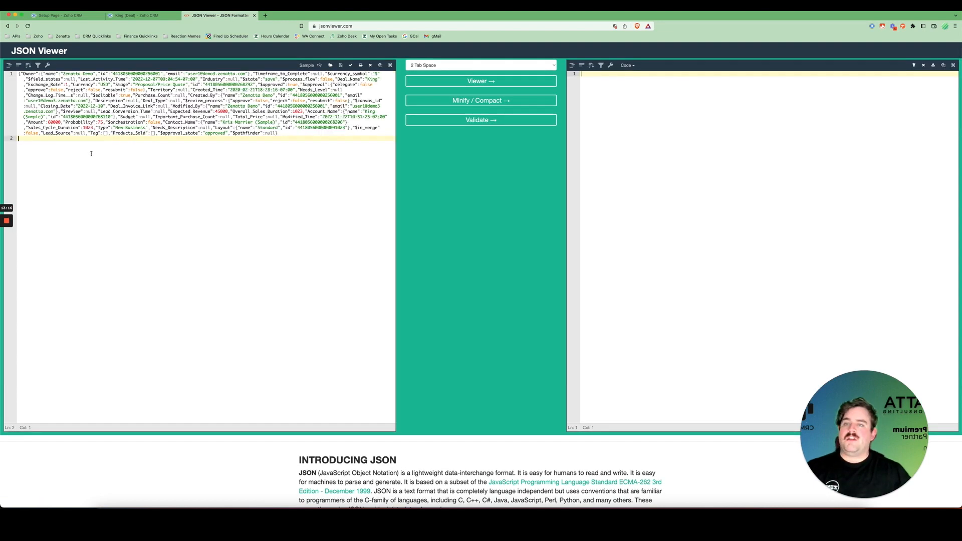
- Format the deal record as indented JSON, enlarge the text and select the Stage key
{"action": "left_click", "coordinate": [481, 80]}
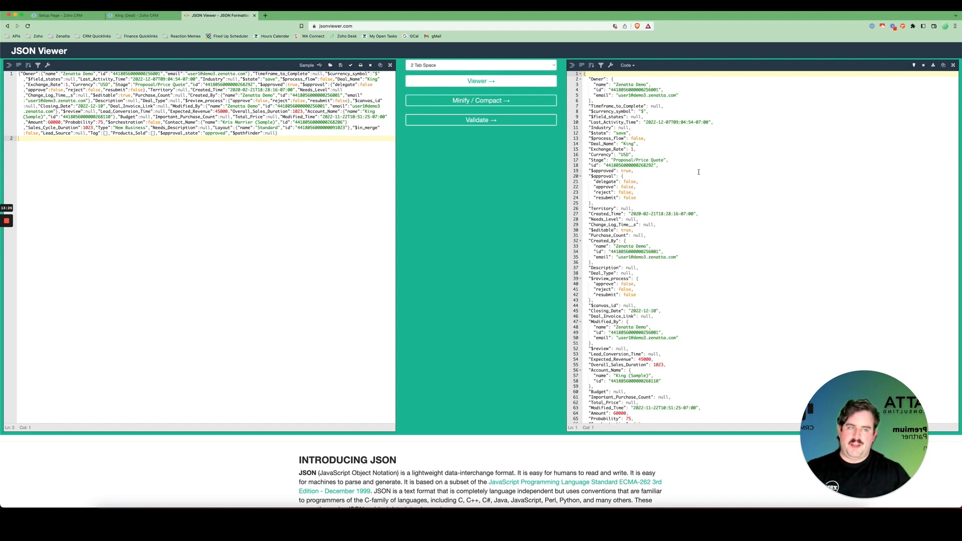
{"action": "key", "text": "ctrl+plus"}
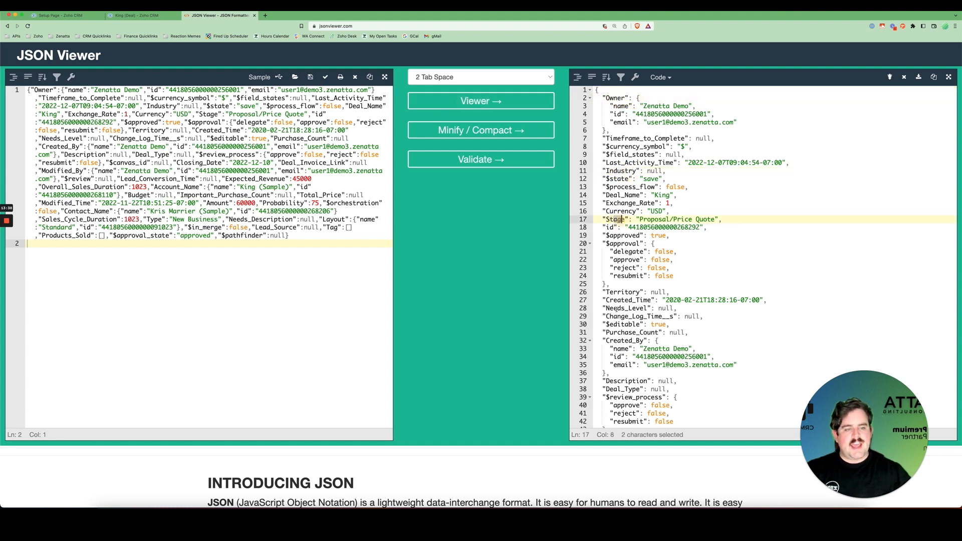
{"action": "double_click", "coordinate": [621, 300]}
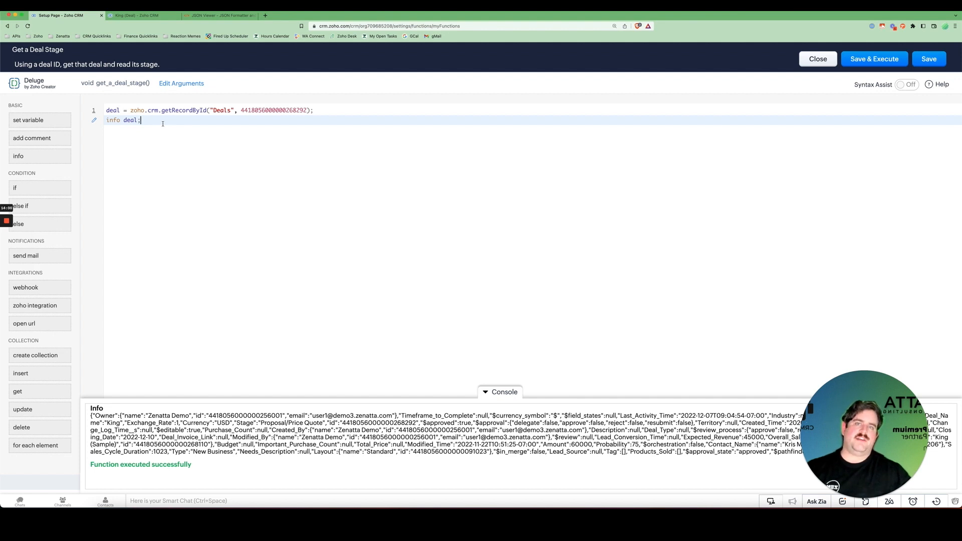
- Begin line 3 with deal.get() chosen from autocomplete, then return to the formatted deal data
{"action": "type", "text": "deal"}
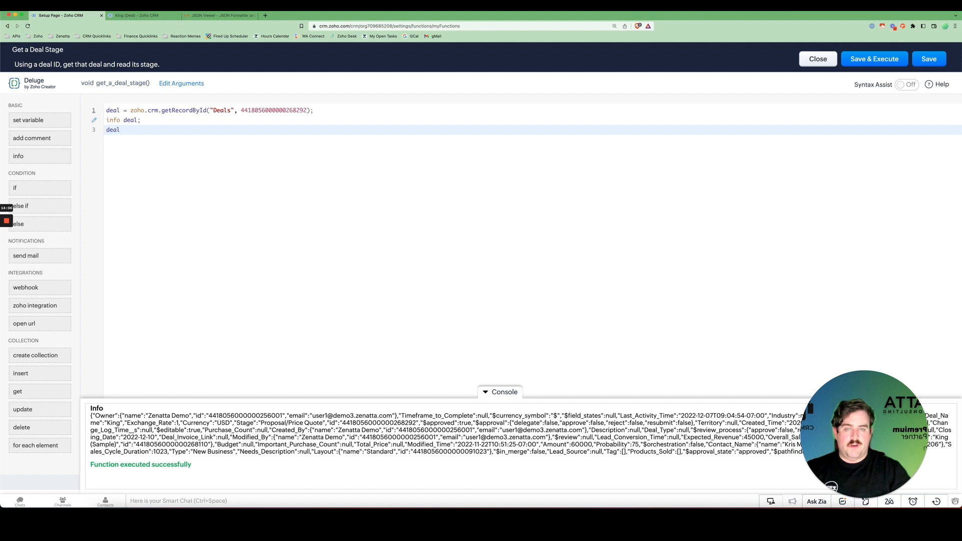
{"action": "type", "text": "."}
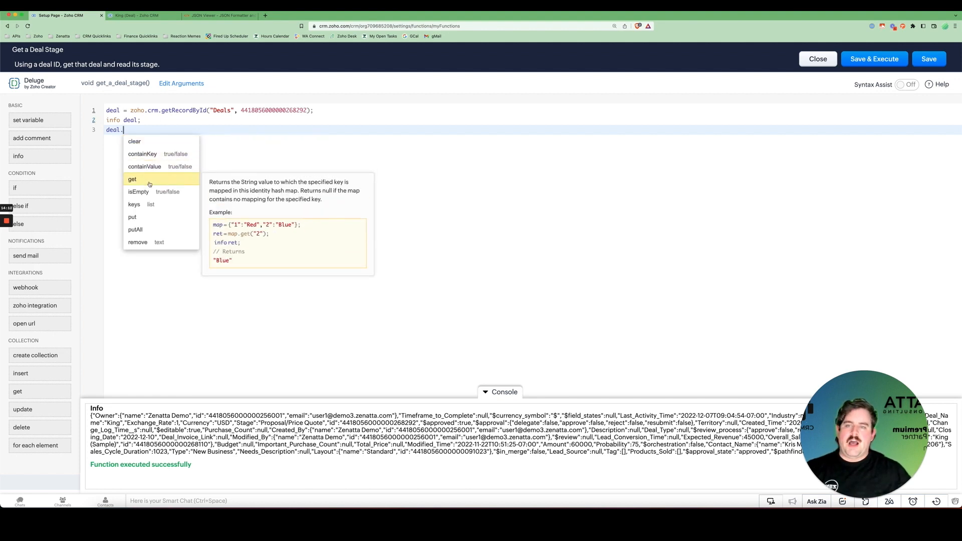
{"action": "mouse_move", "coordinate": [134, 229]}
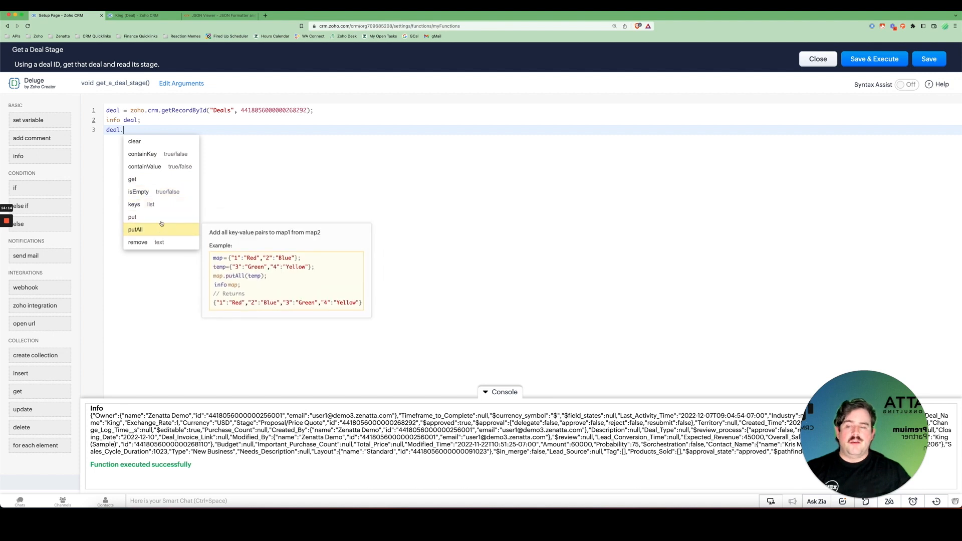
{"action": "mouse_move", "coordinate": [132, 216]}
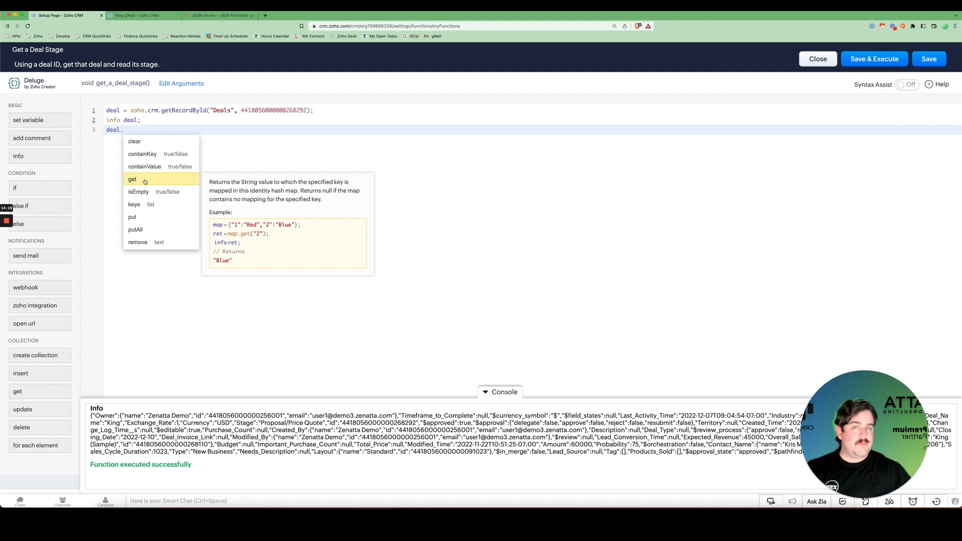
{"action": "left_click", "coordinate": [132, 179]}
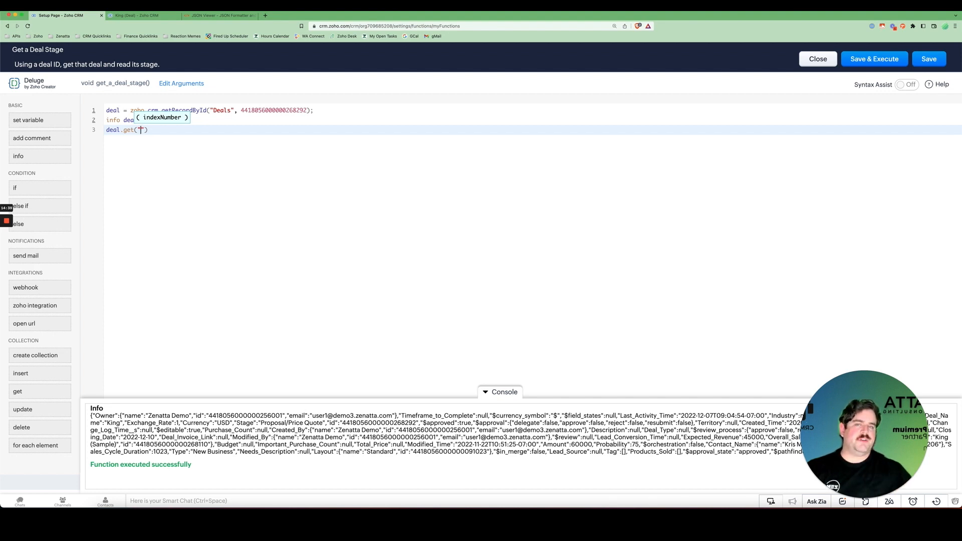
{"action": "left_click", "coordinate": [217, 15]}
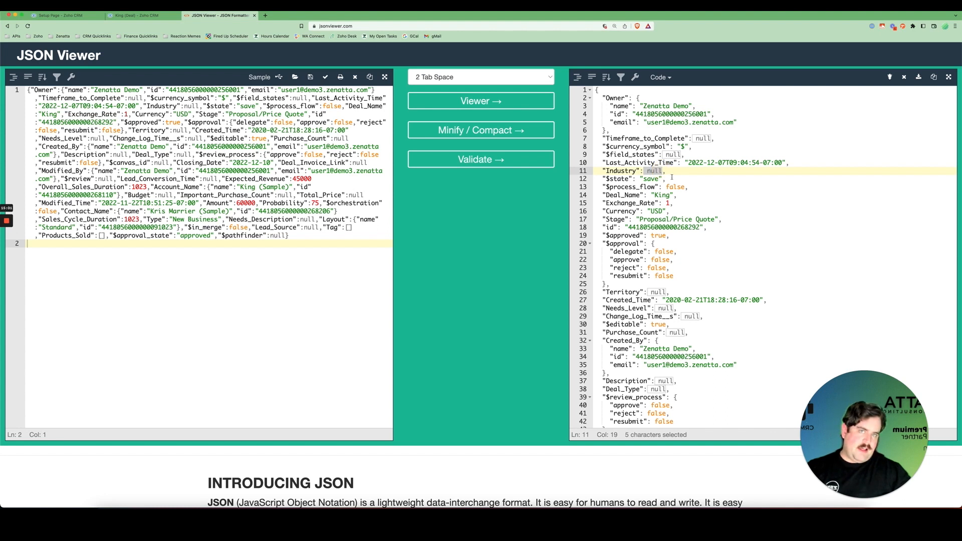
- Select the Industry and Currency keys to illustrate, then copy the Stage key name
{"action": "double_click", "coordinate": [622, 171]}
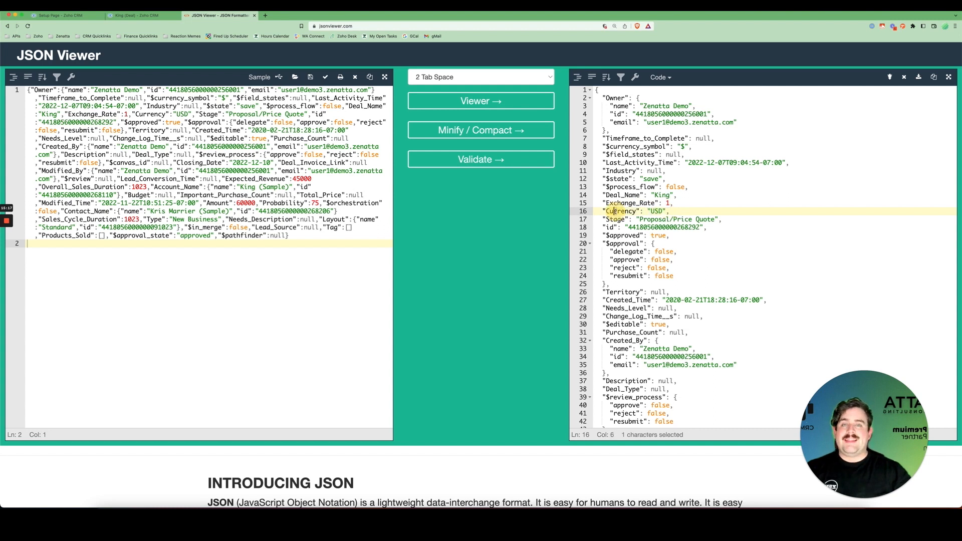
{"action": "double_click", "coordinate": [656, 211]}
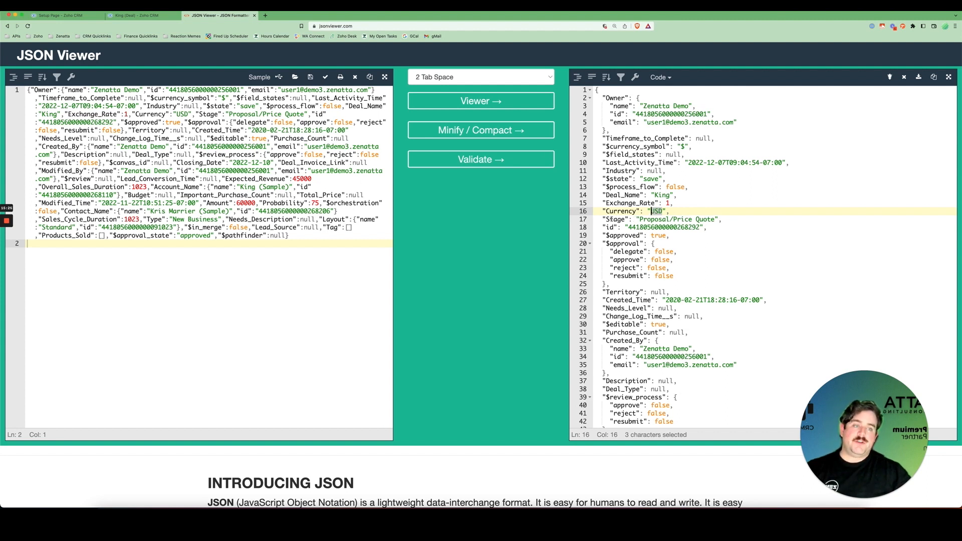
{"action": "right_click", "coordinate": [625, 220]}
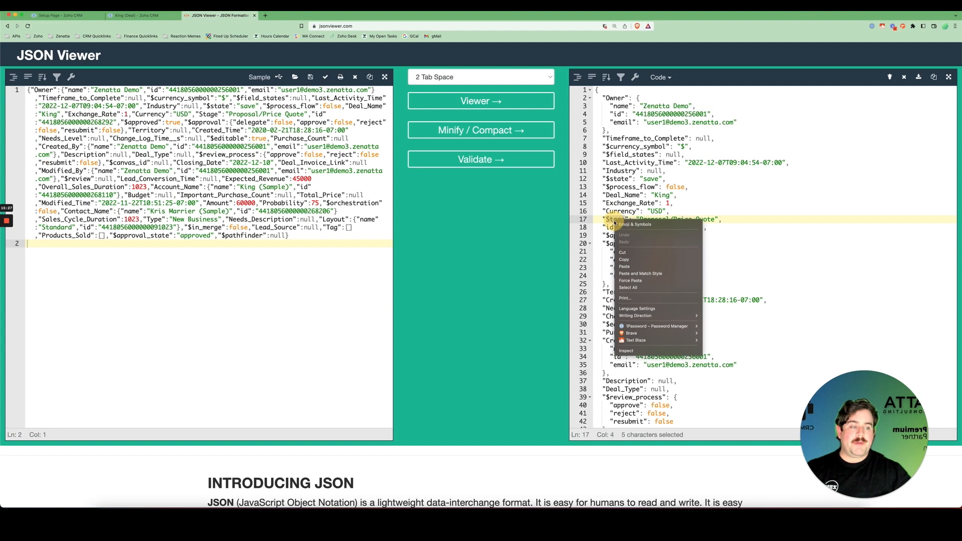
{"action": "mouse_move", "coordinate": [626, 258]}
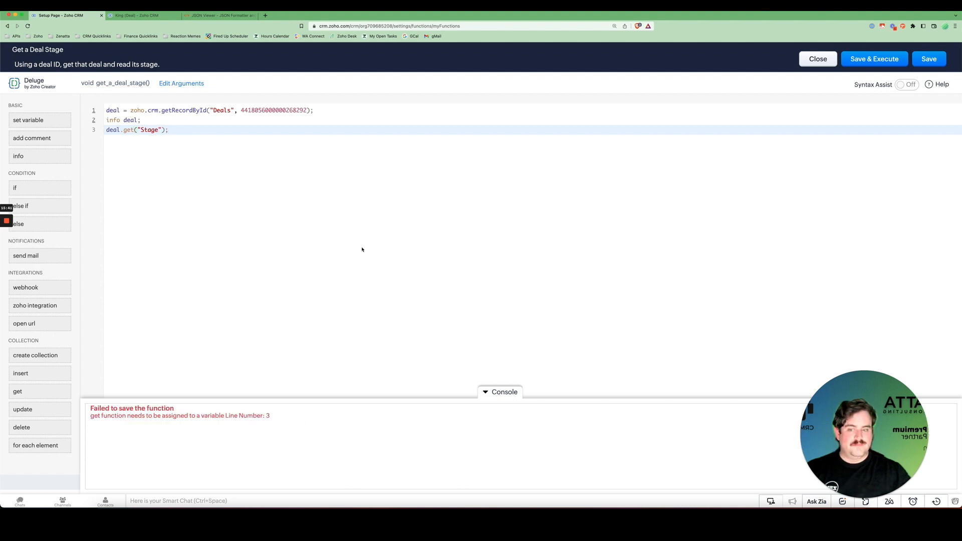
{"action": "mouse_move", "coordinate": [324, 254]}
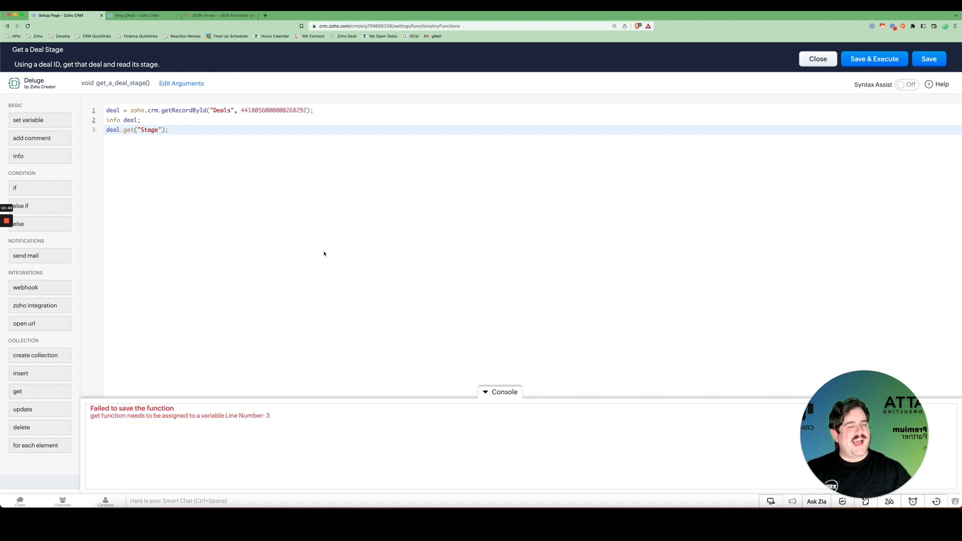
{"action": "mouse_move", "coordinate": [146, 357]}
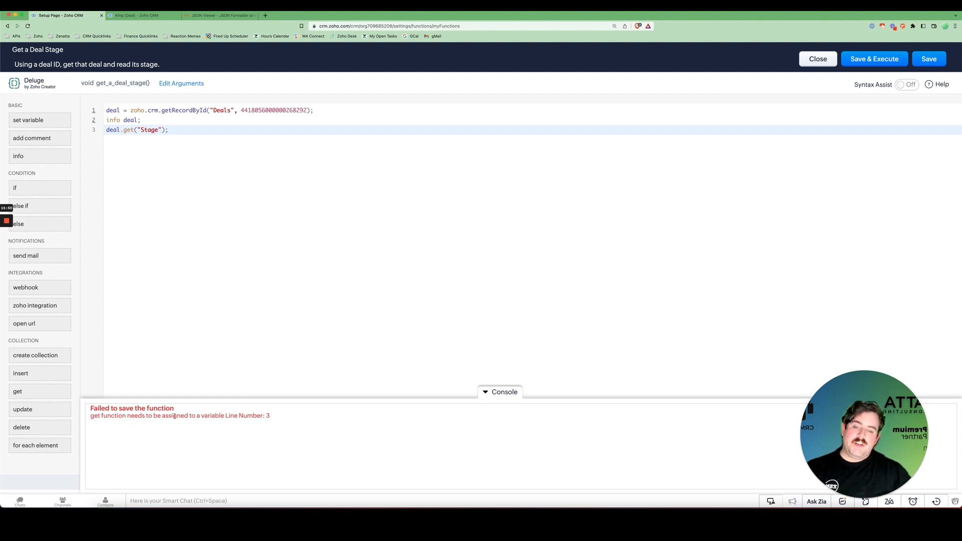
{"action": "mouse_move", "coordinate": [148, 327]}
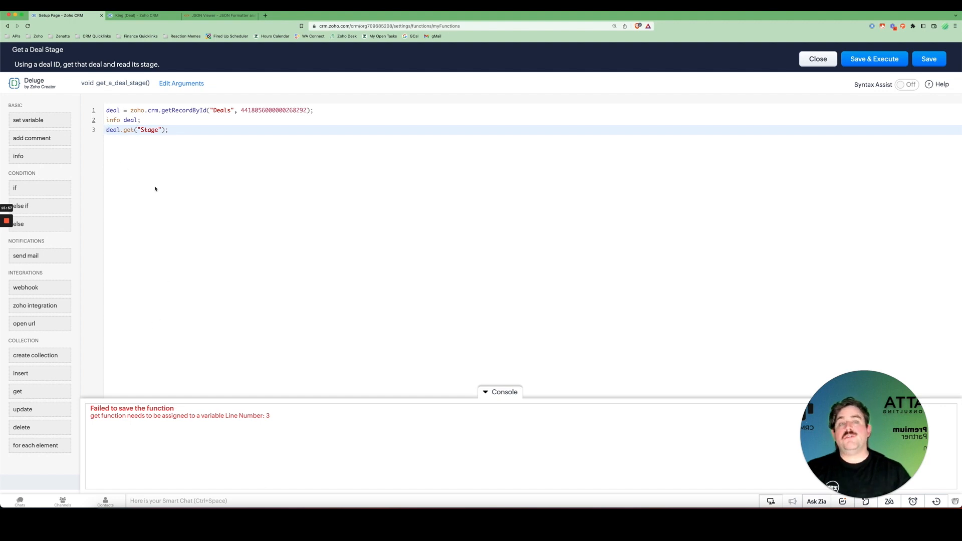
- Store deal.get("Stage") in deal_stage, run, add 'info deal_stage;' and run again to print Proposal/Price Quote
{"action": "type", "text": "deal_stage ="}
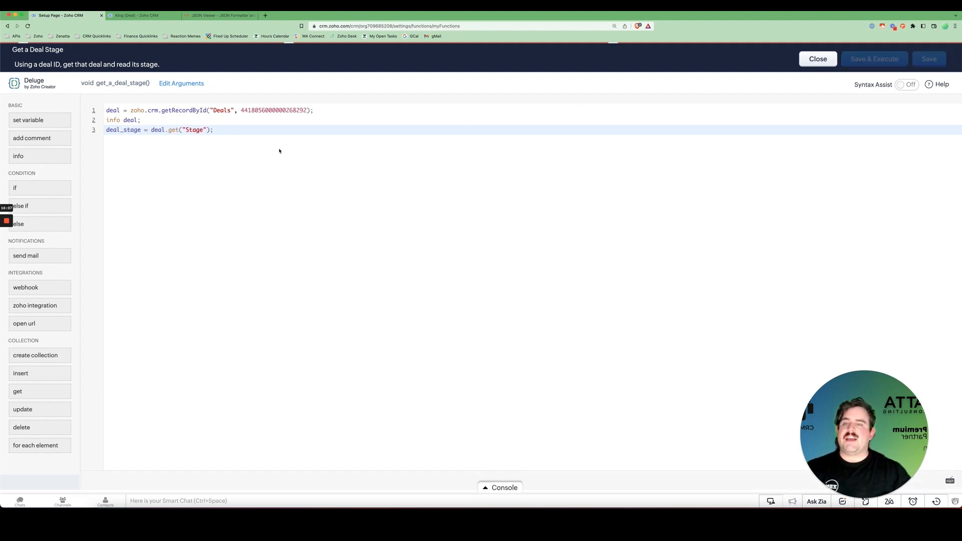
{"action": "left_click", "coordinate": [874, 58]}
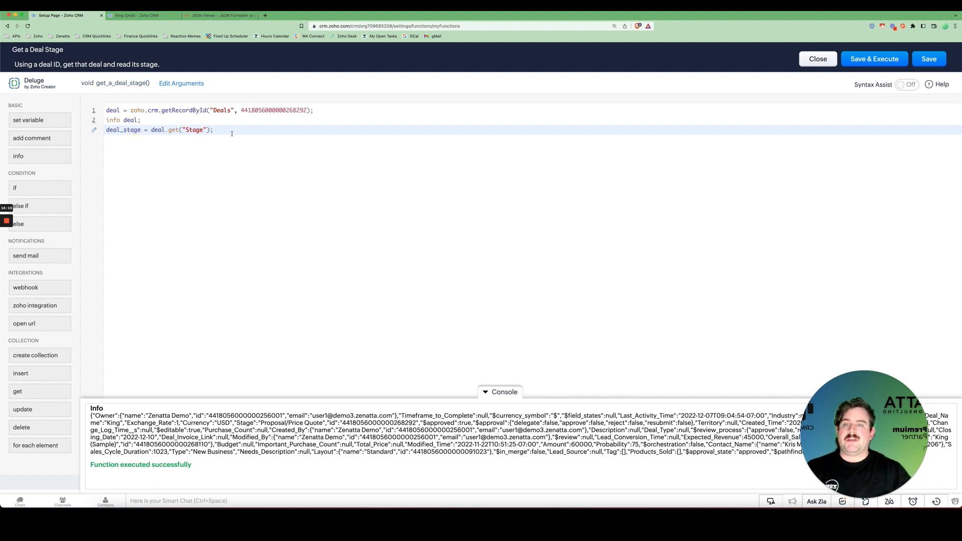
{"action": "type", "text": "info deal_stage;"}
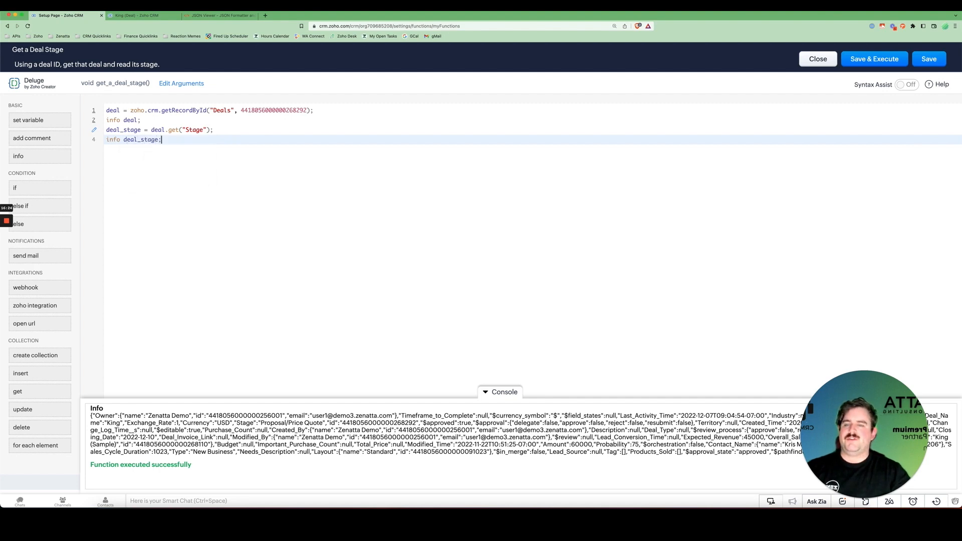
{"action": "left_click", "coordinate": [874, 58]}
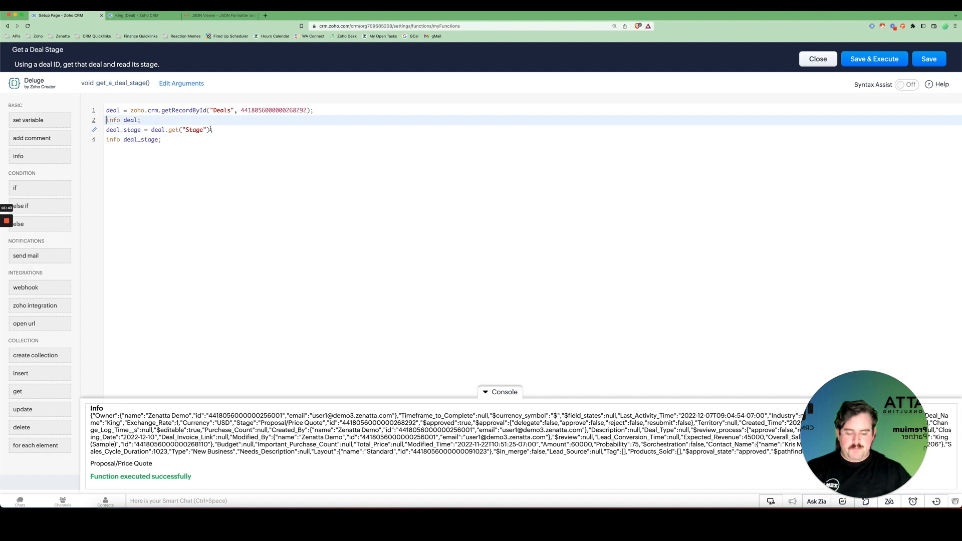
- Comment out the 'info deal;' line with // and rerun so only Proposal/Price Quote is logged
{"action": "type", "text": "//"}
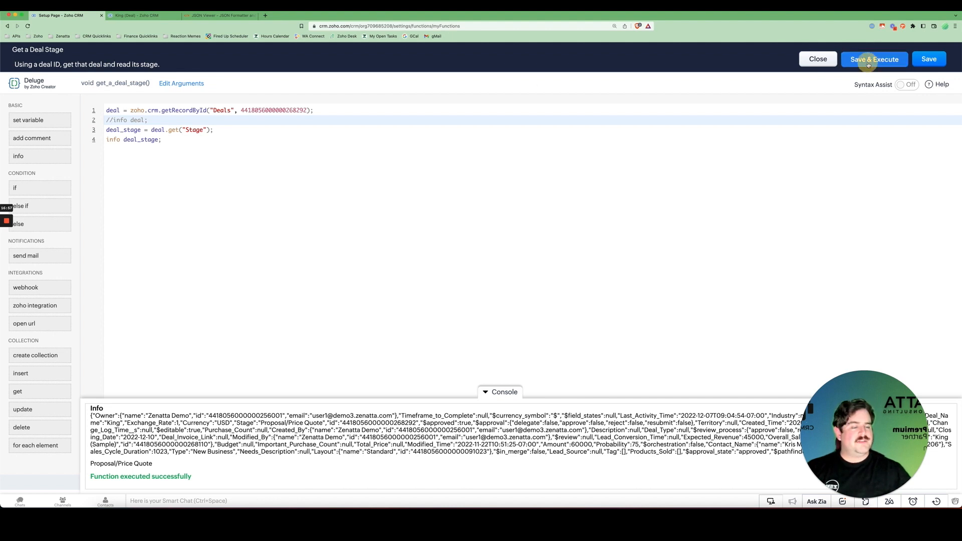
{"action": "left_click", "coordinate": [874, 59]}
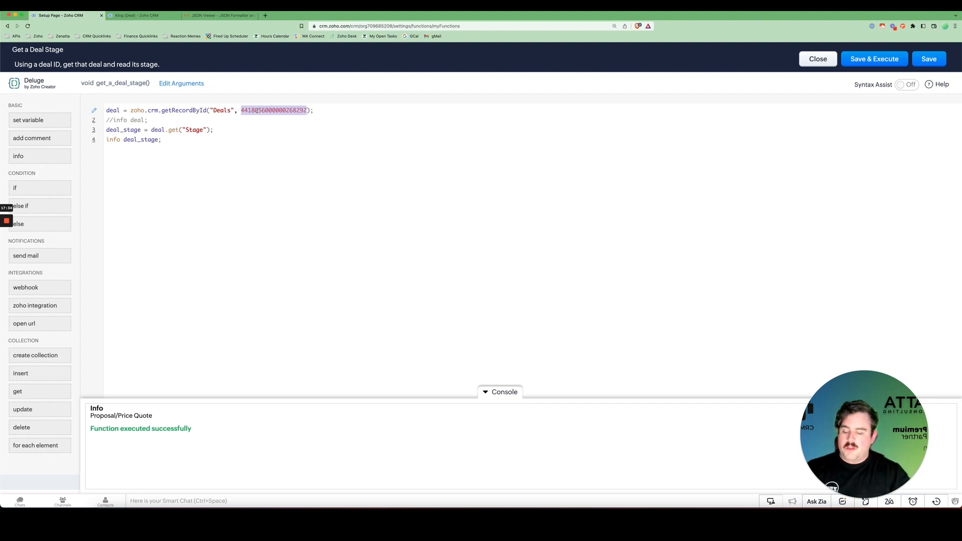
- Use deal_id in getRecordById instead of the numeric ID and start declaring deal_id on a new first line
{"action": "type", "text": "deal_id"}
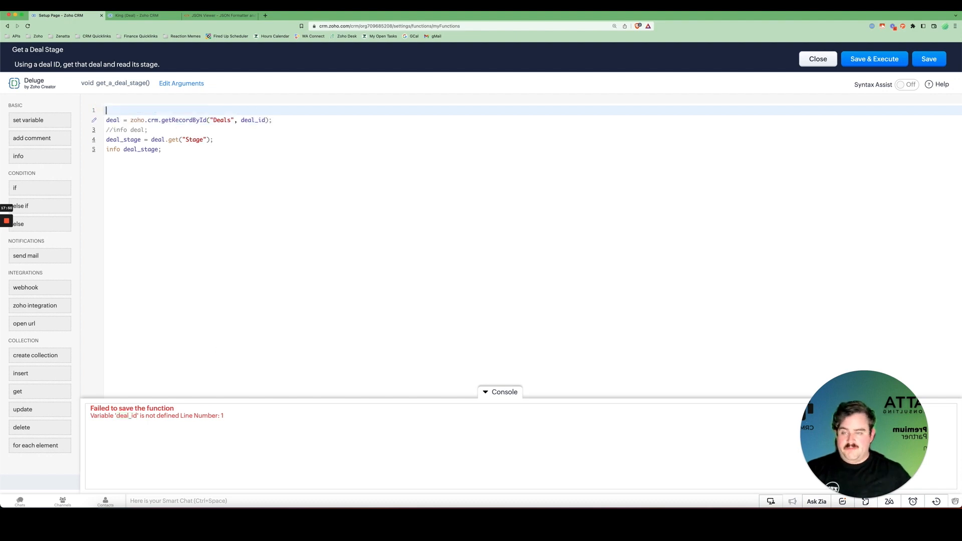
{"action": "type", "text": "deal_id ="}
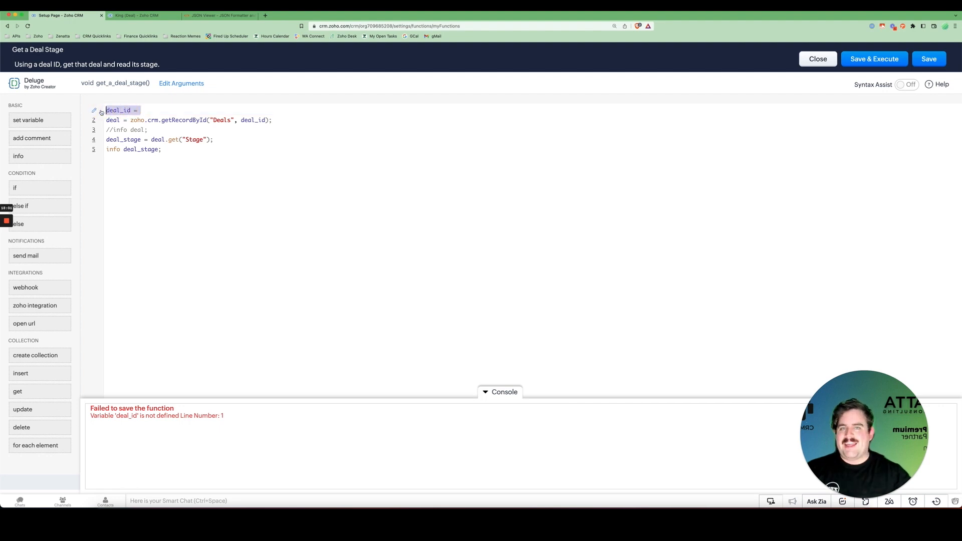
- In Edit Arguments, add a deal_id parameter of type int
{"action": "left_click", "coordinate": [182, 83]}
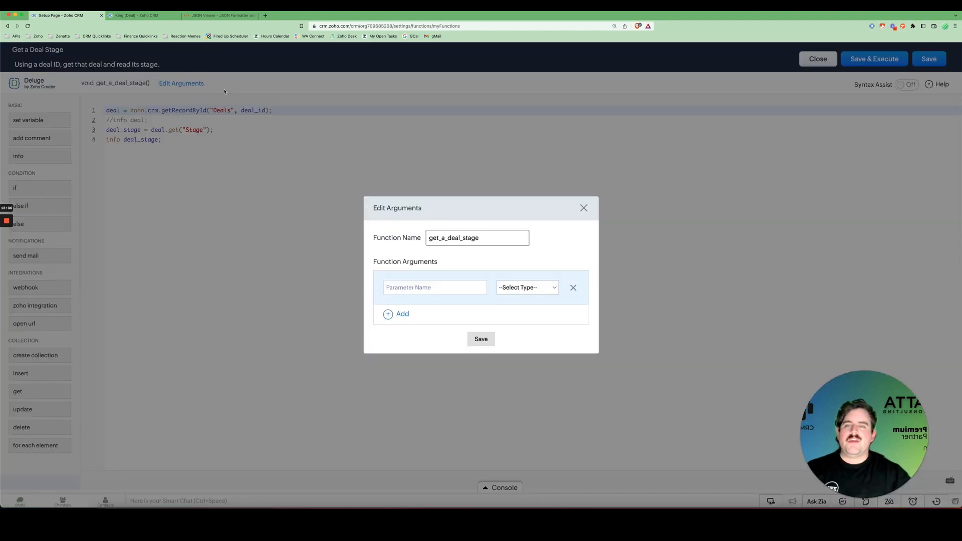
{"action": "left_click", "coordinate": [434, 288]}
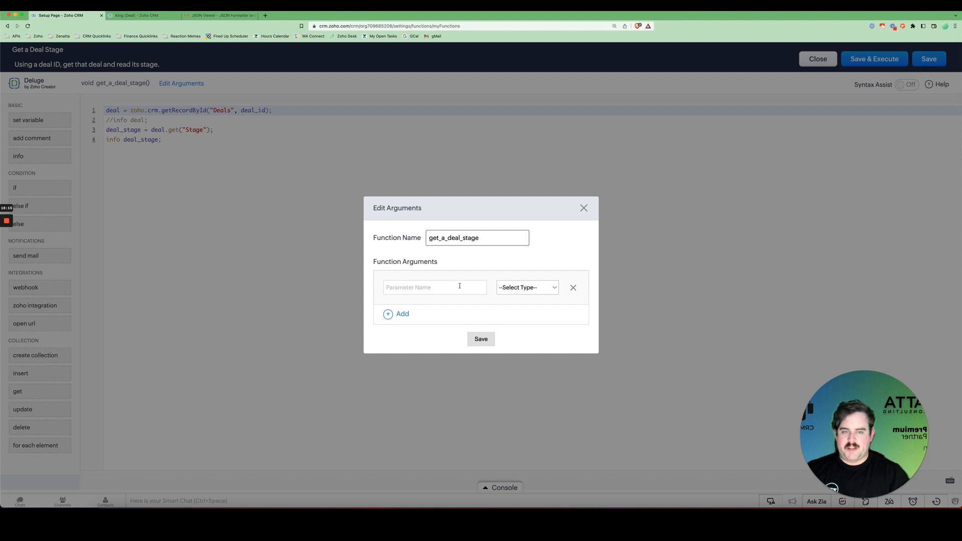
{"action": "type", "text": "deal_i"}
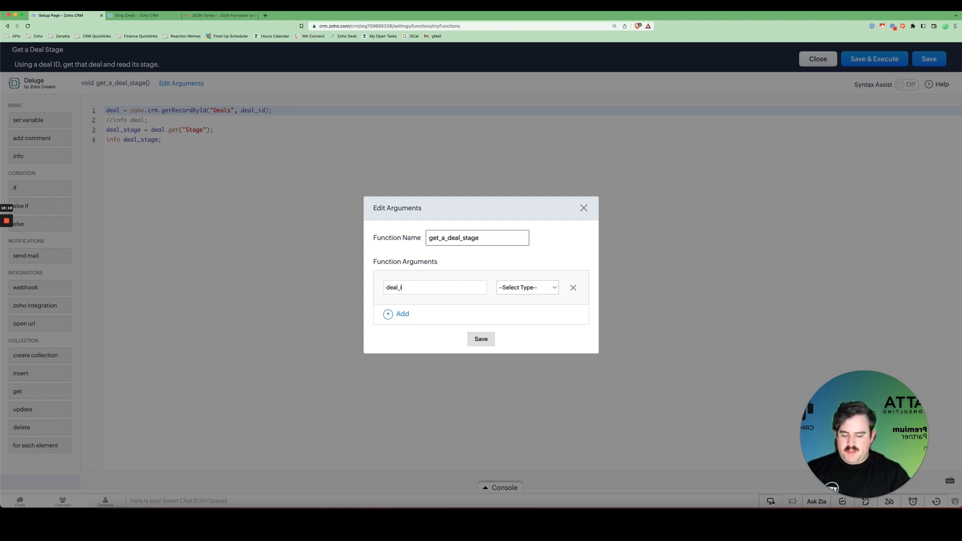
{"action": "left_click", "coordinate": [525, 287]}
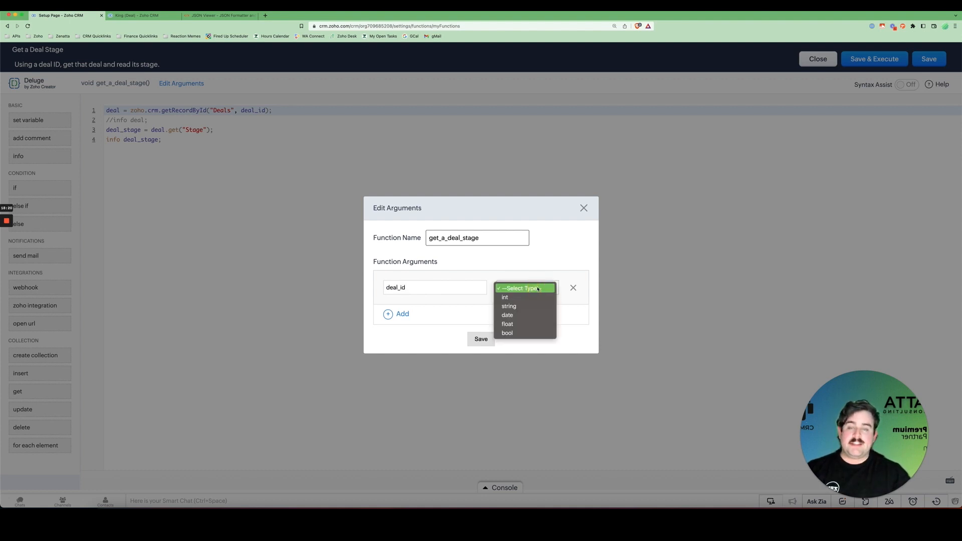
{"action": "mouse_move", "coordinate": [504, 298]}
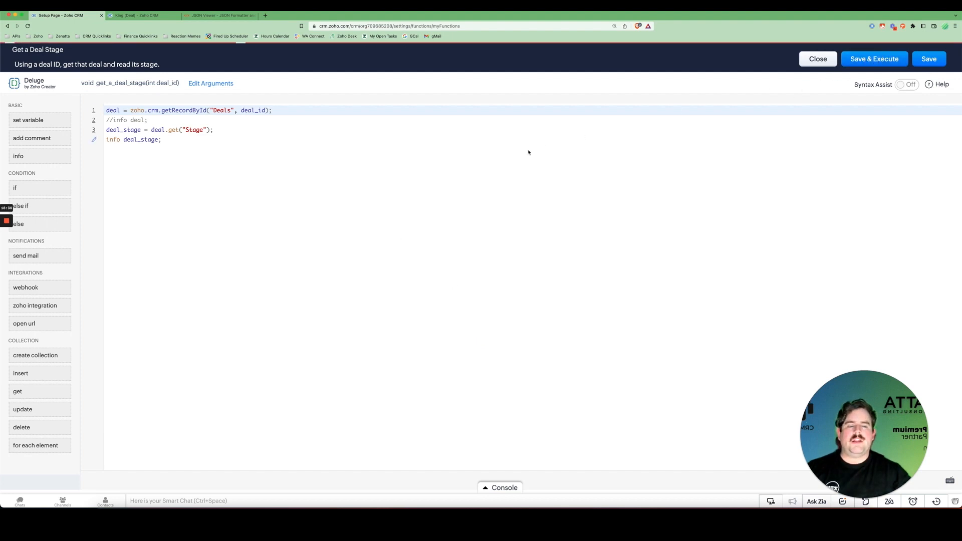
- Save & Execute with the deal ID entered, logging Proposal/Price Quote
{"action": "left_click", "coordinate": [874, 58]}
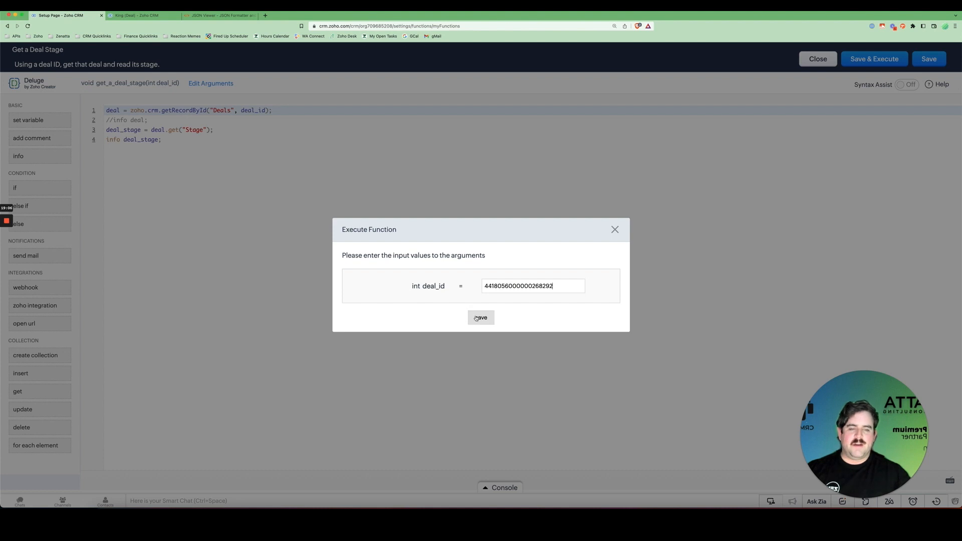
{"action": "left_click", "coordinate": [481, 318]}
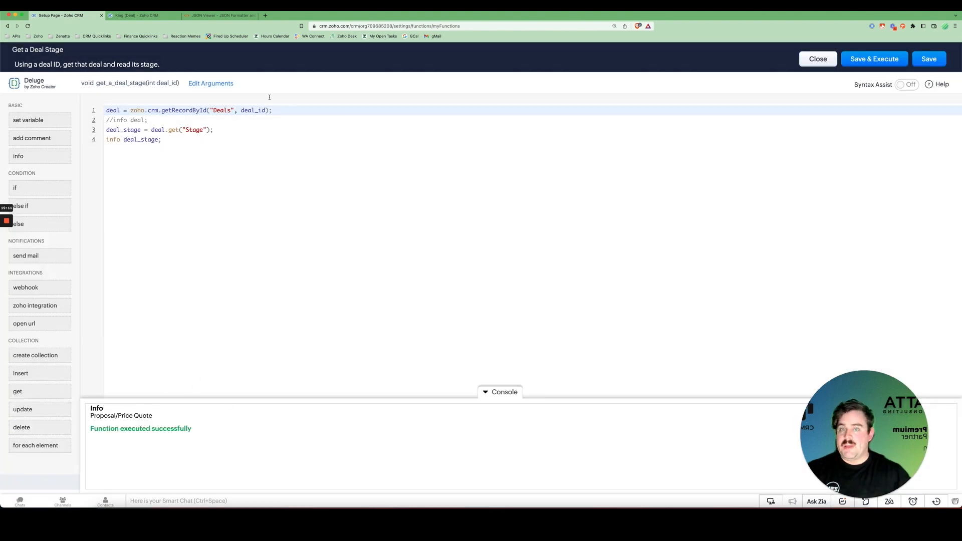
{"action": "mouse_move", "coordinate": [347, 128]}
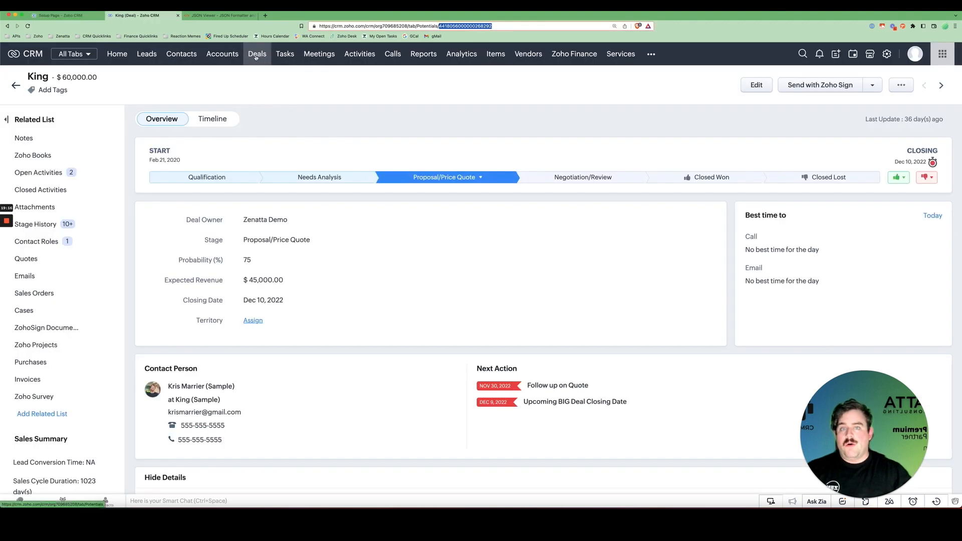
- Take the Truhlar And Truhlar Attys deal's ID from the Deals list and run the function with it, logging Qualification
{"action": "left_click", "coordinate": [258, 54]}
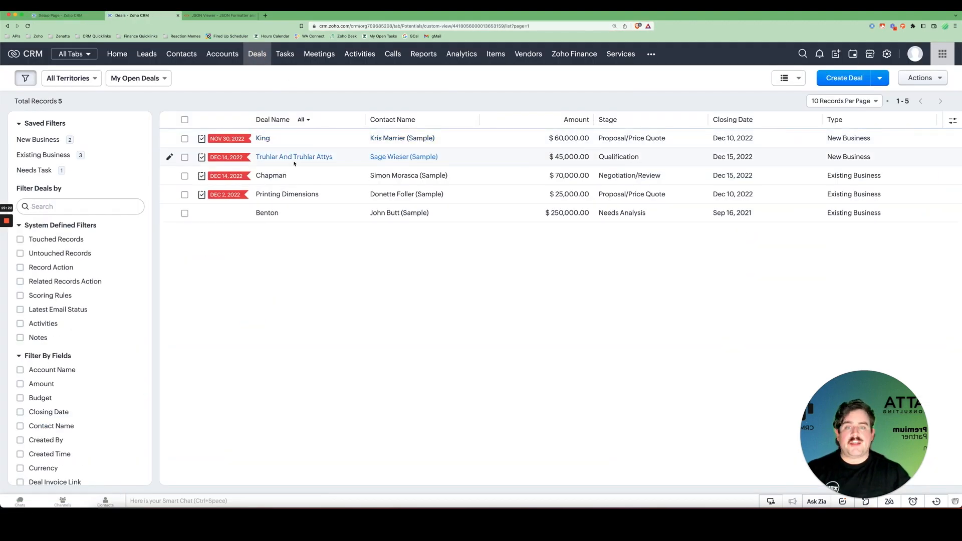
{"action": "left_click", "coordinate": [294, 157]}
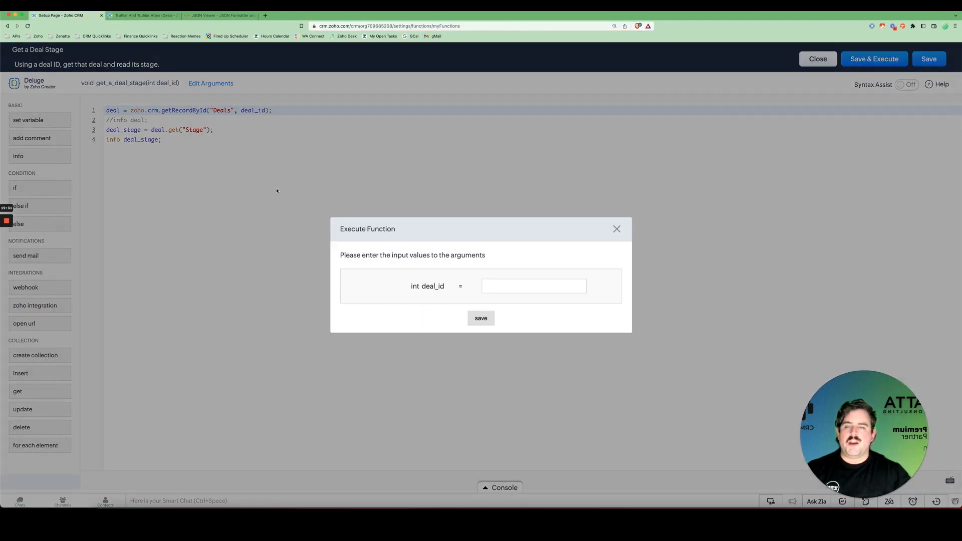
{"action": "left_click", "coordinate": [480, 318]}
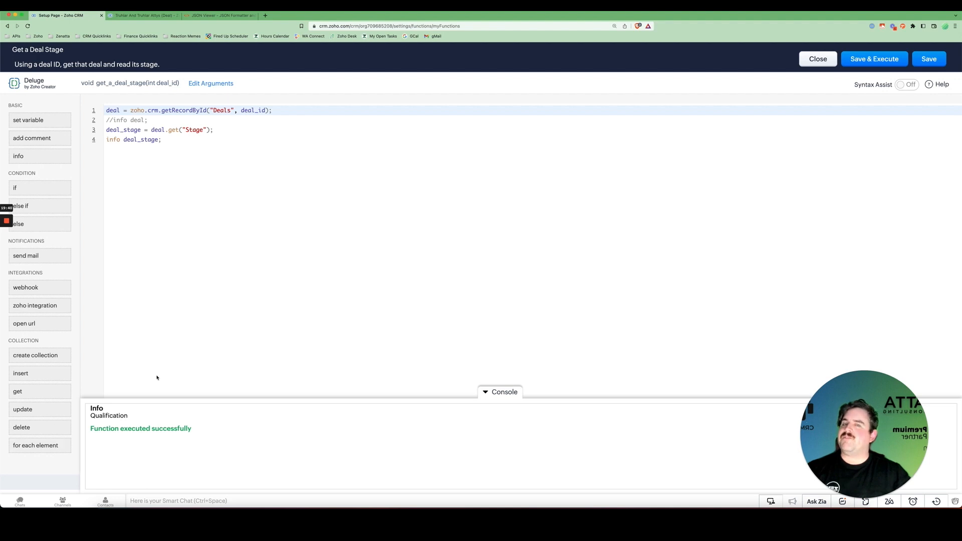
{"action": "mouse_move", "coordinate": [159, 374]}
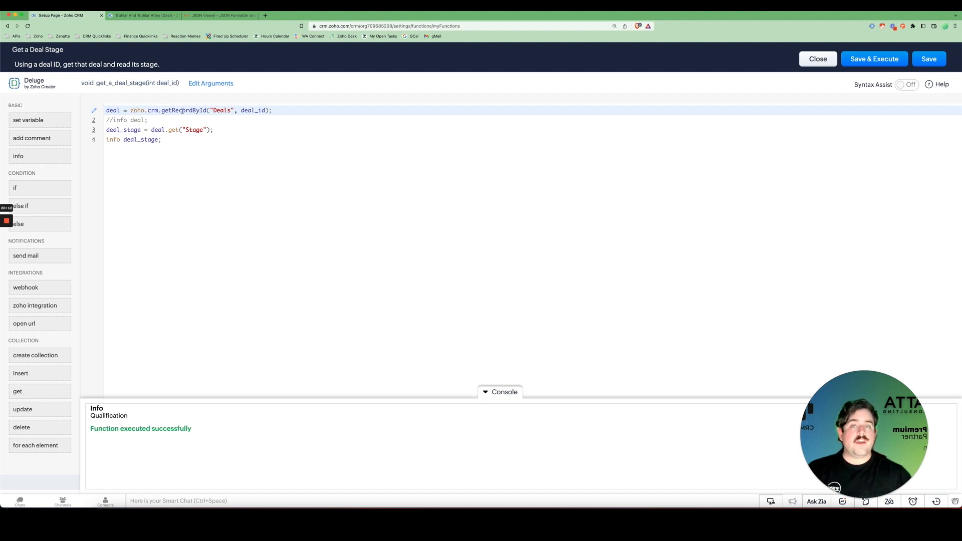
{"action": "left_click", "coordinate": [156, 121]}
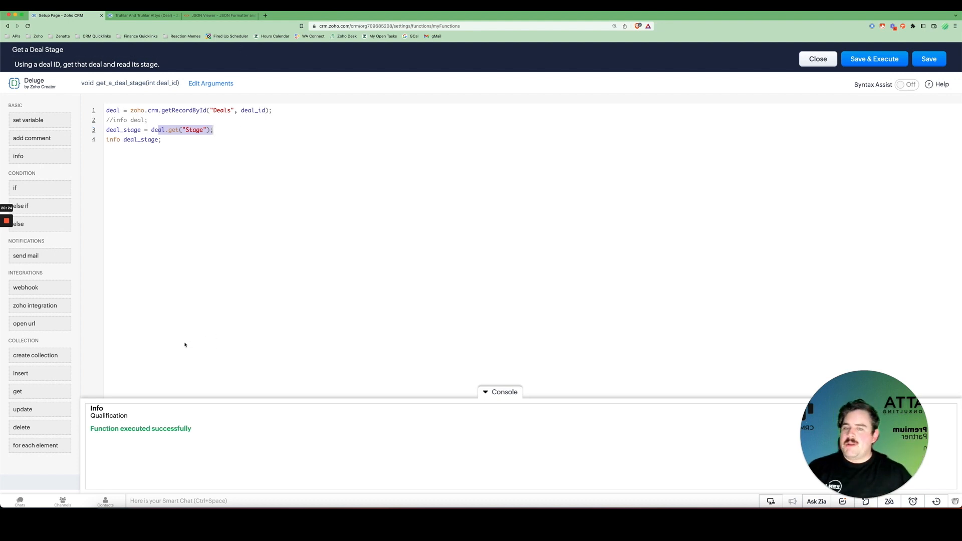
{"action": "mouse_move", "coordinate": [113, 413]}
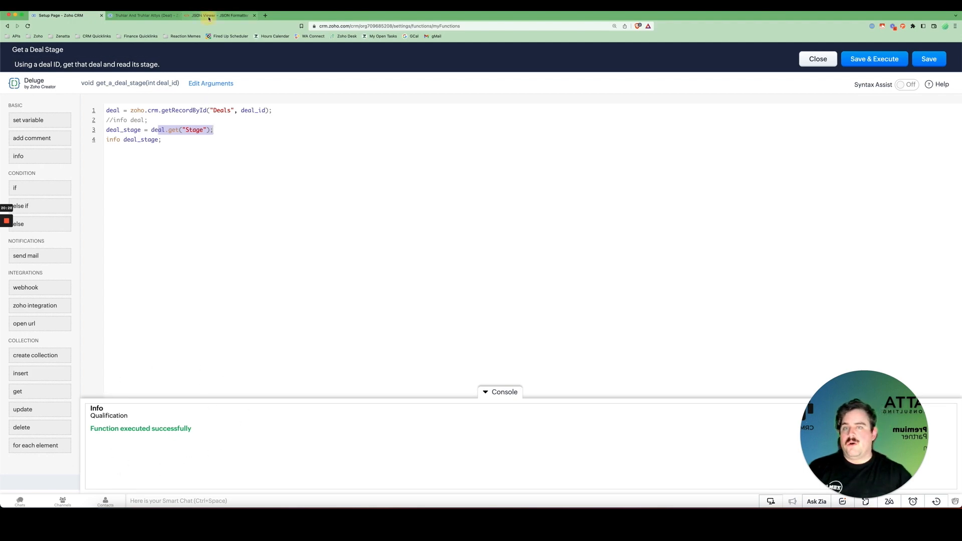
{"action": "left_click", "coordinate": [220, 15]}
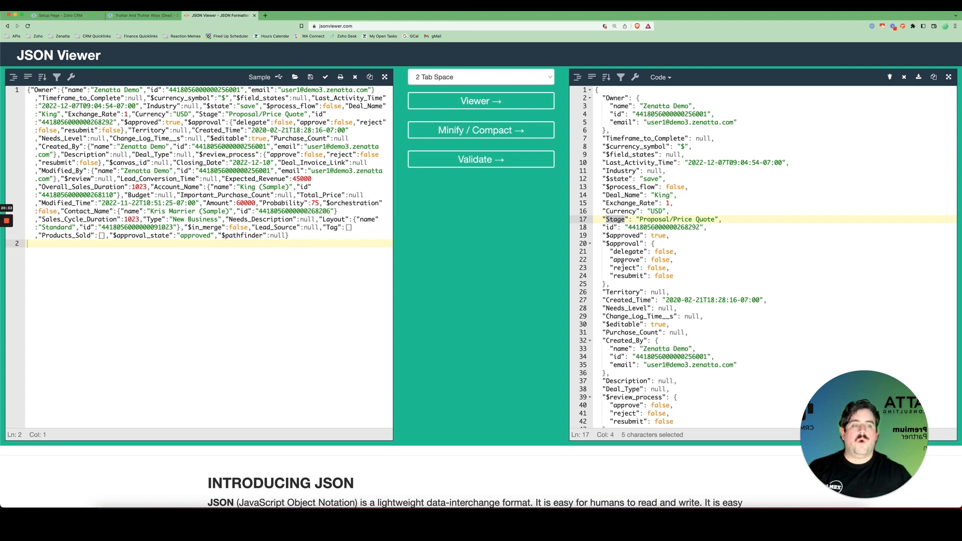
{"action": "left_click", "coordinate": [58, 15]}
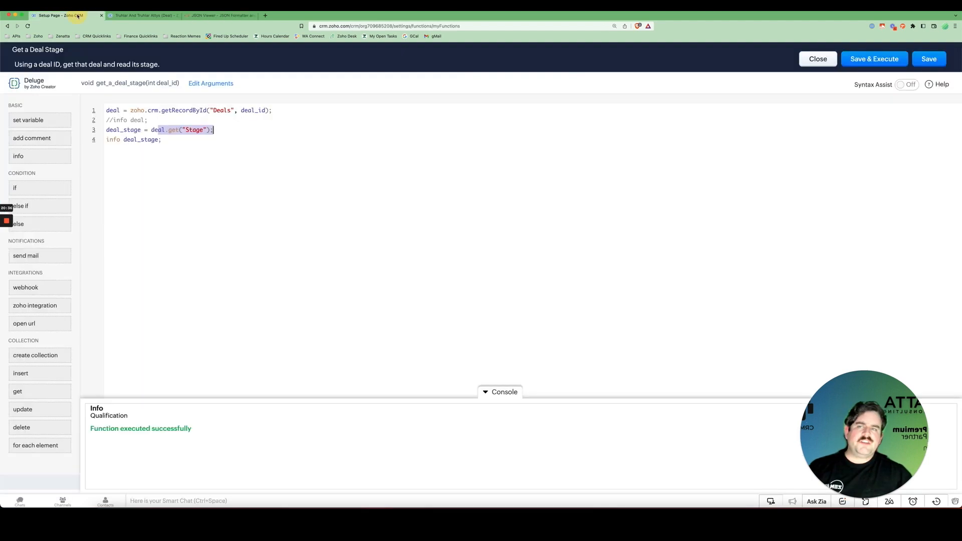